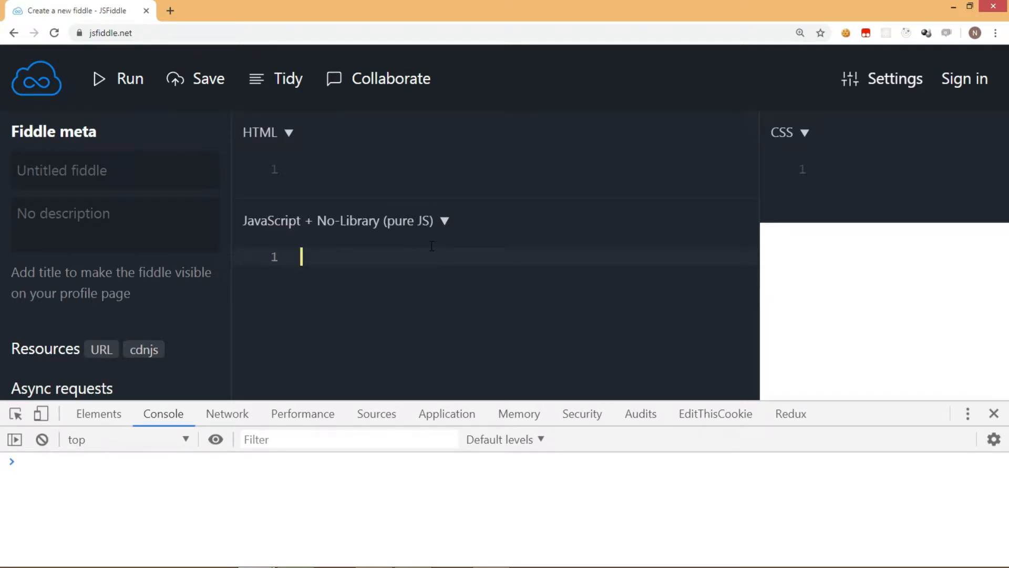
# Step: Type a 'Spread and Rest' heading line and select it
pyautogui.write('Spr')
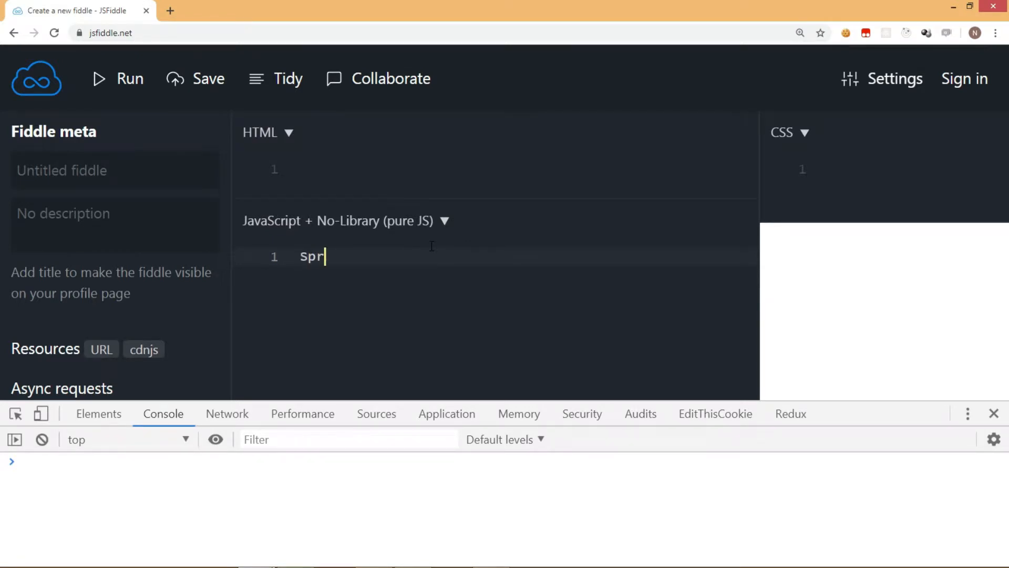
pyautogui.write('ead and R')
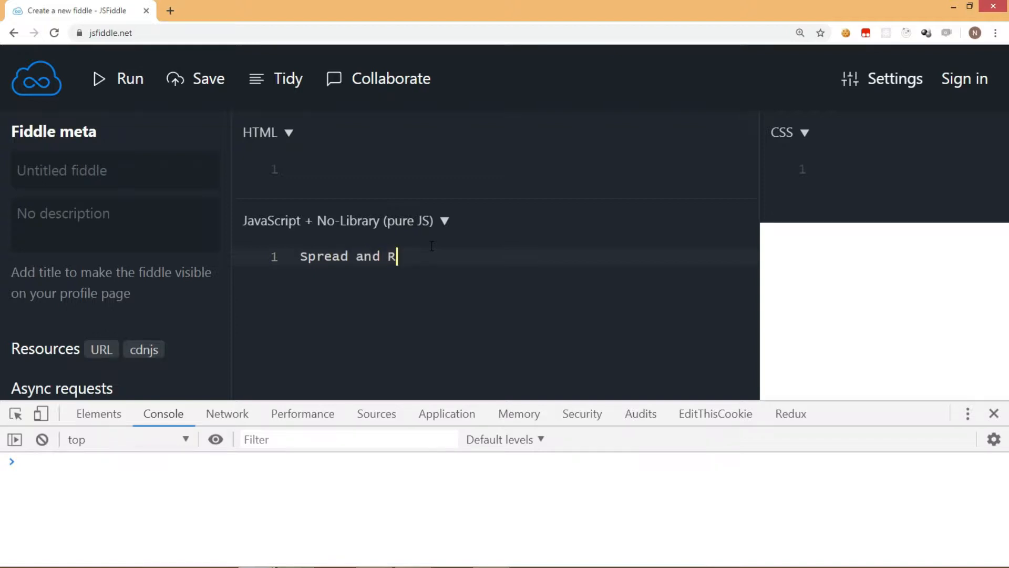
pyautogui.press('Enter')
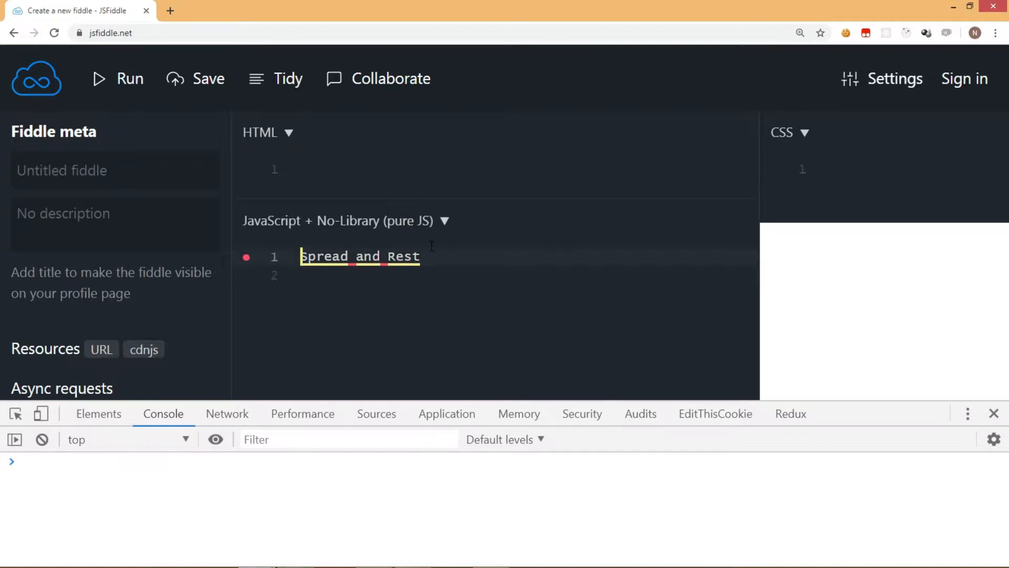
pyautogui.write('..')
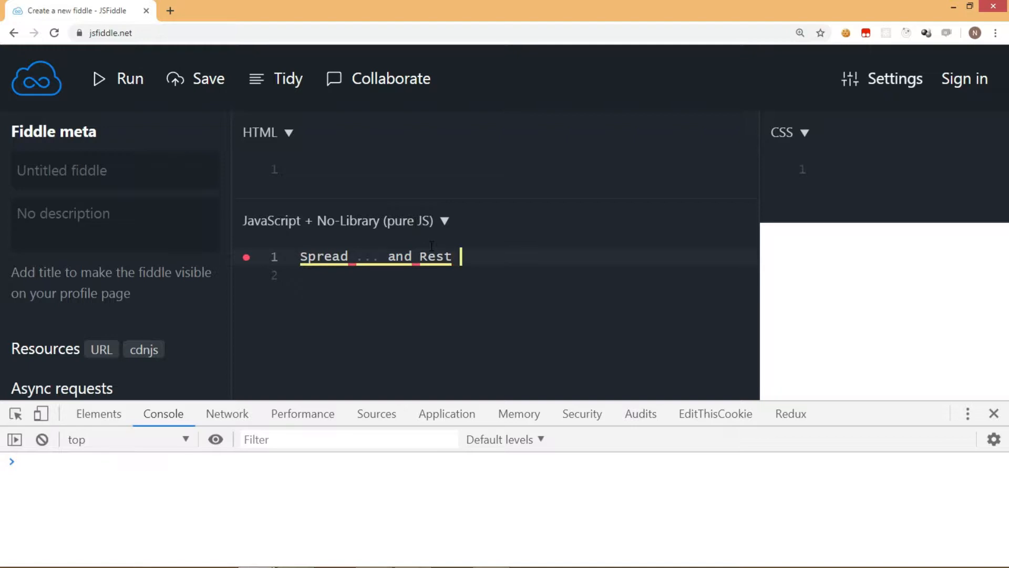
pyautogui.write('...')
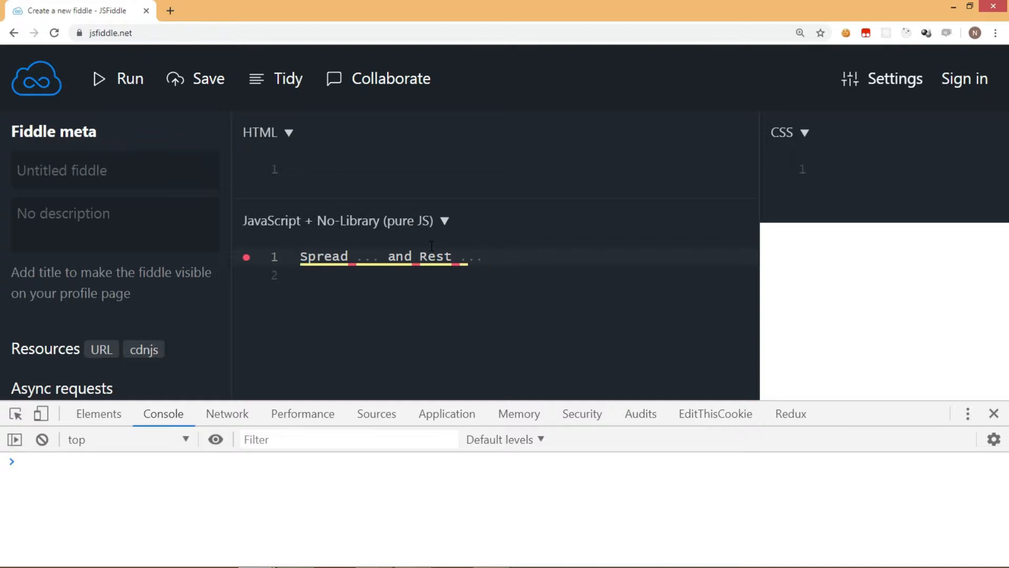
pyautogui.tripleClick(386, 256)
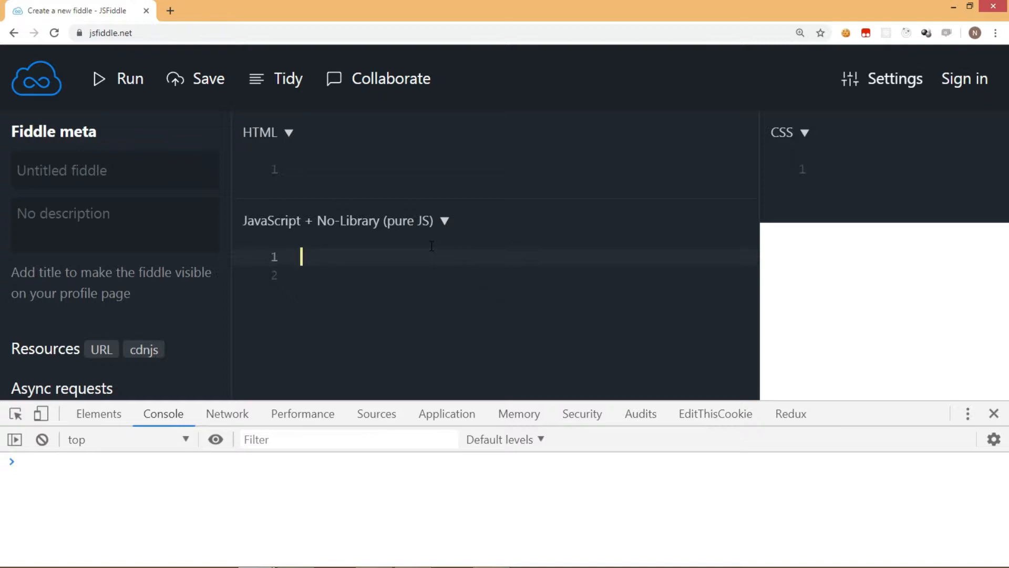
# Step: Declare arr as [1,2,3] and arr1 as an array holding 4,5,6
pyautogui.write('var arr=')
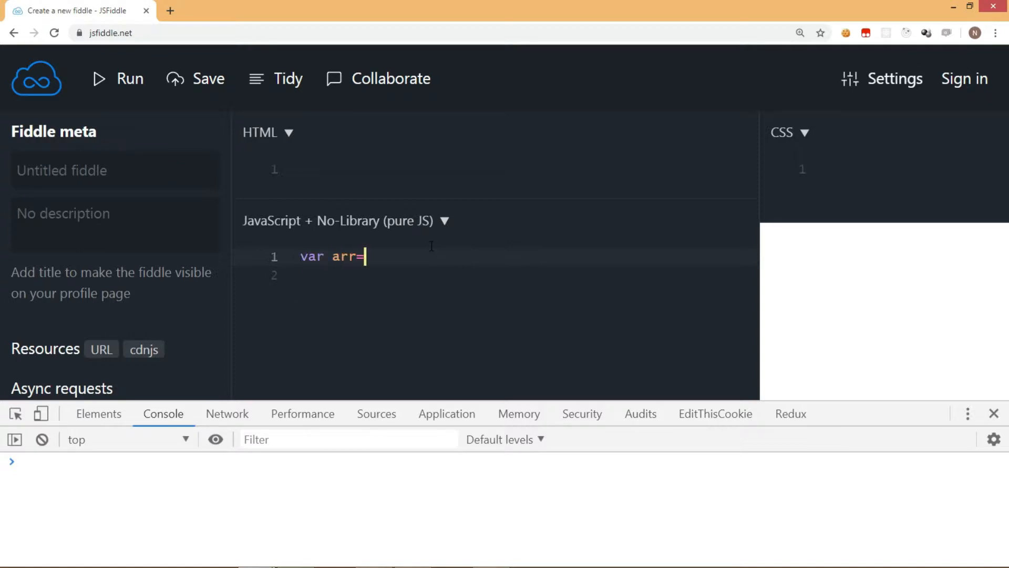
pyautogui.write('[1,2]')
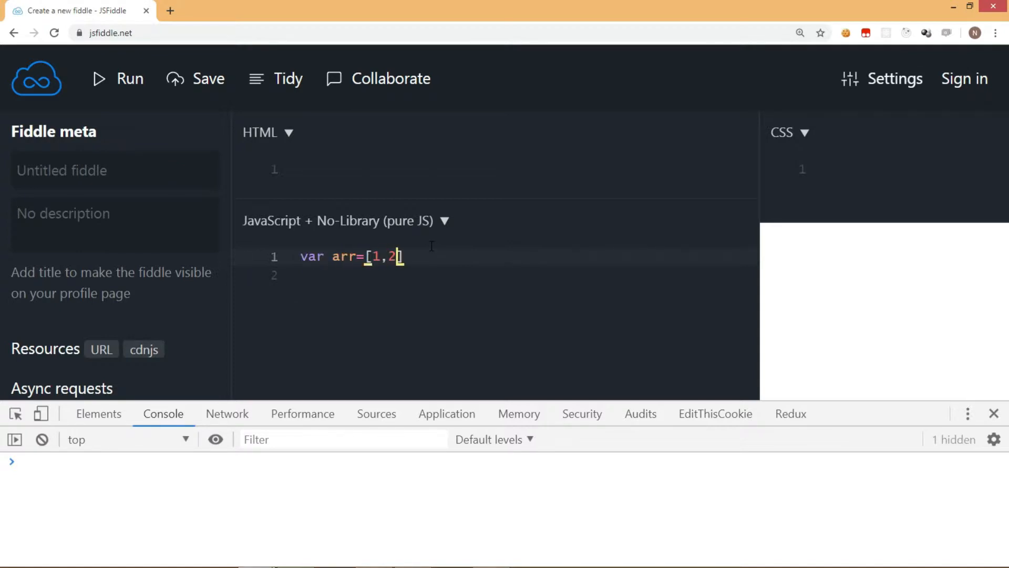
pyautogui.write(',3]')
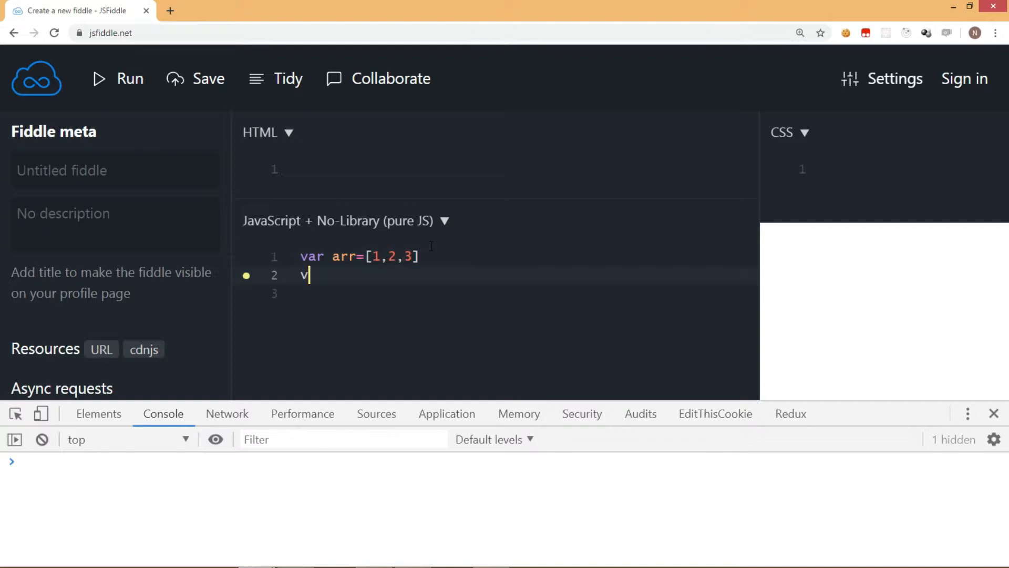
pyautogui.write('ar arr1')
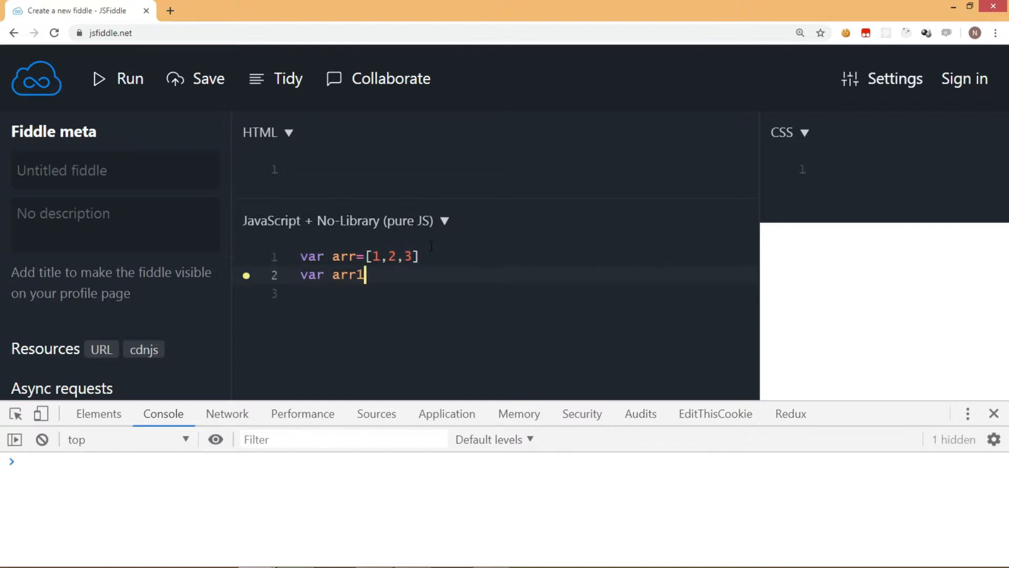
pyautogui.write('= []')
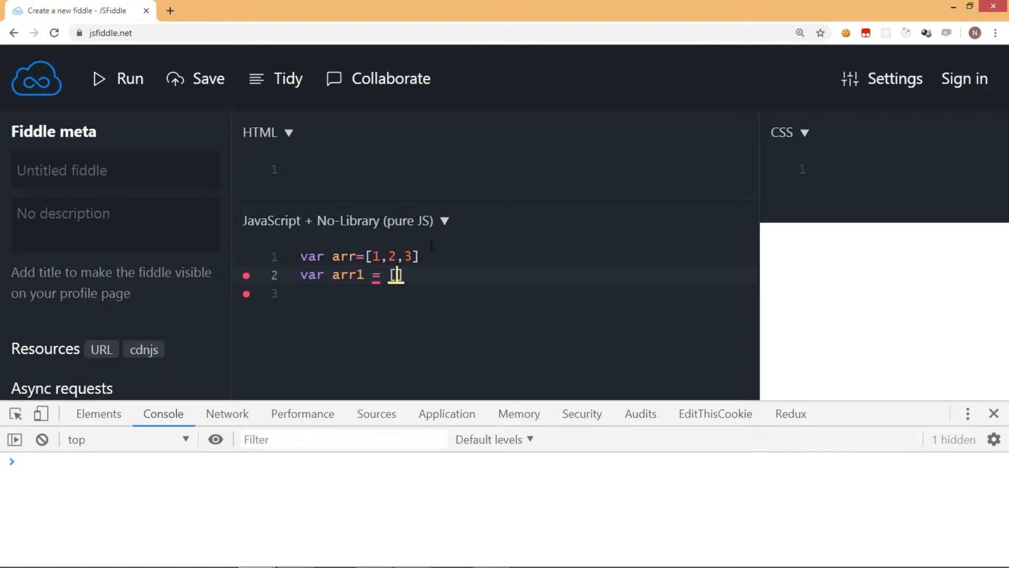
pyautogui.write('4,5,6')
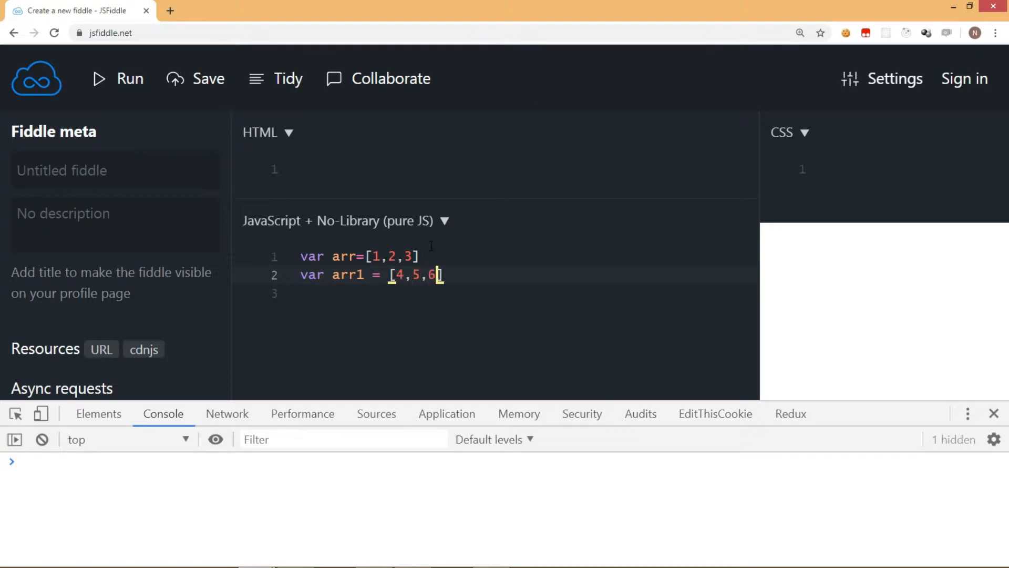
pyautogui.write(';')
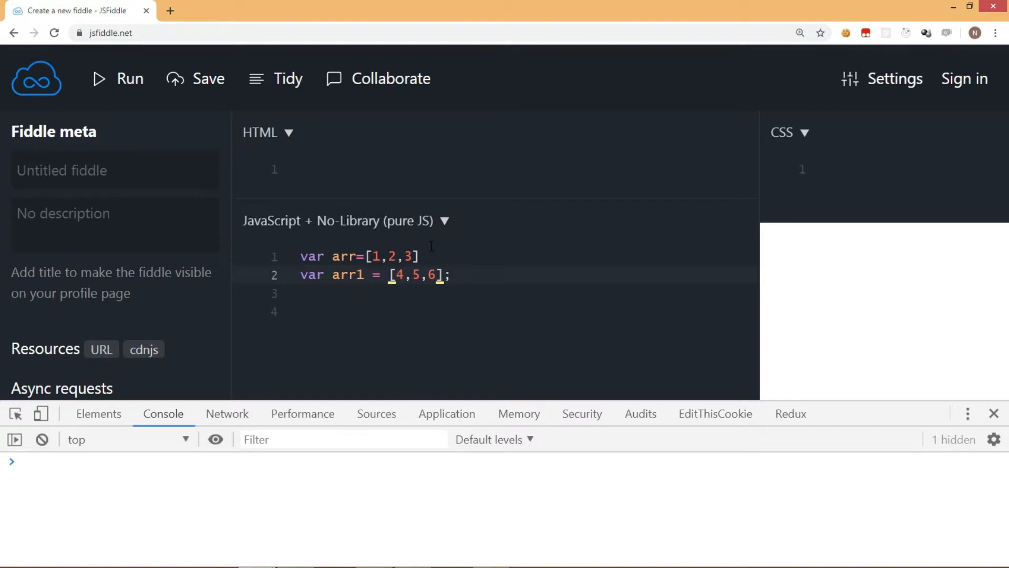
# Step: Spread ...arr at the start of arr1 and add console.log(arr1)
pyautogui.write('...a')
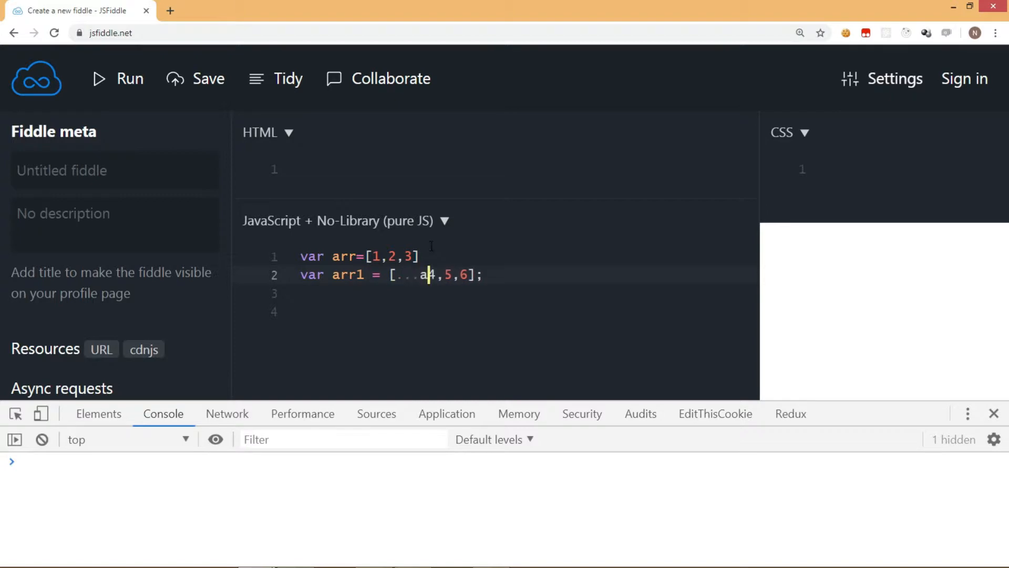
pyautogui.write('rr,')
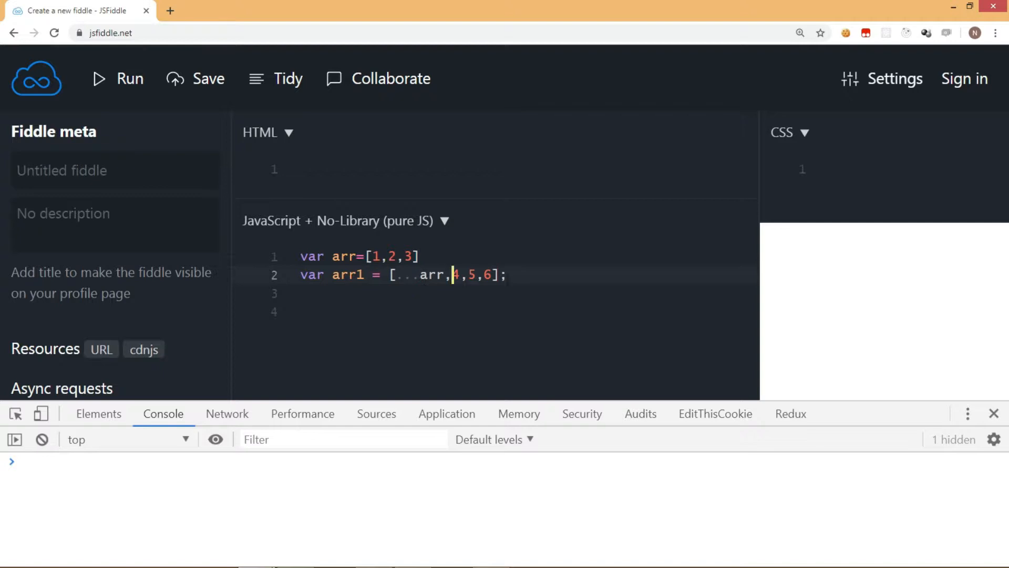
pyautogui.write('conso')
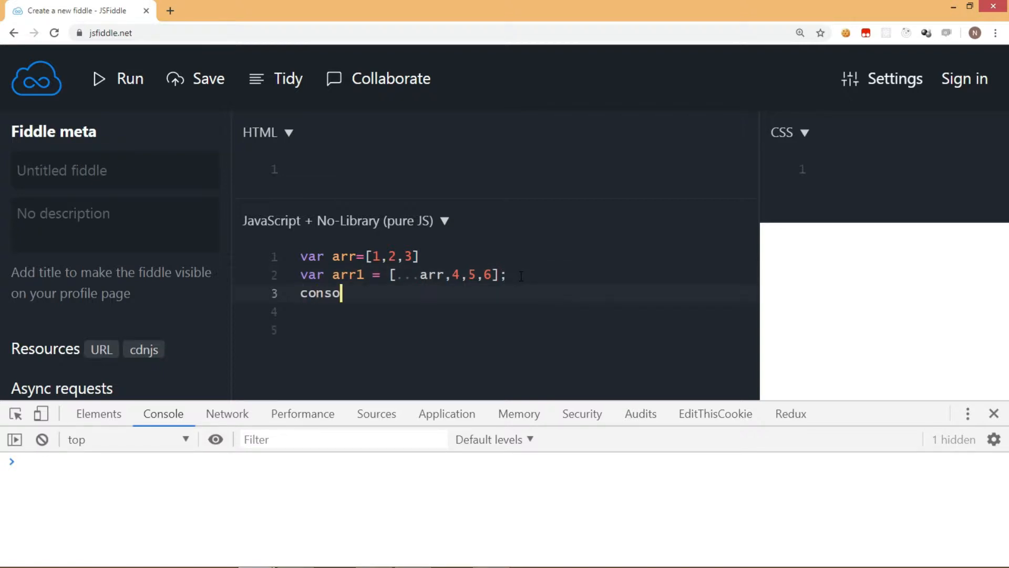
pyautogui.write('le.log(a')
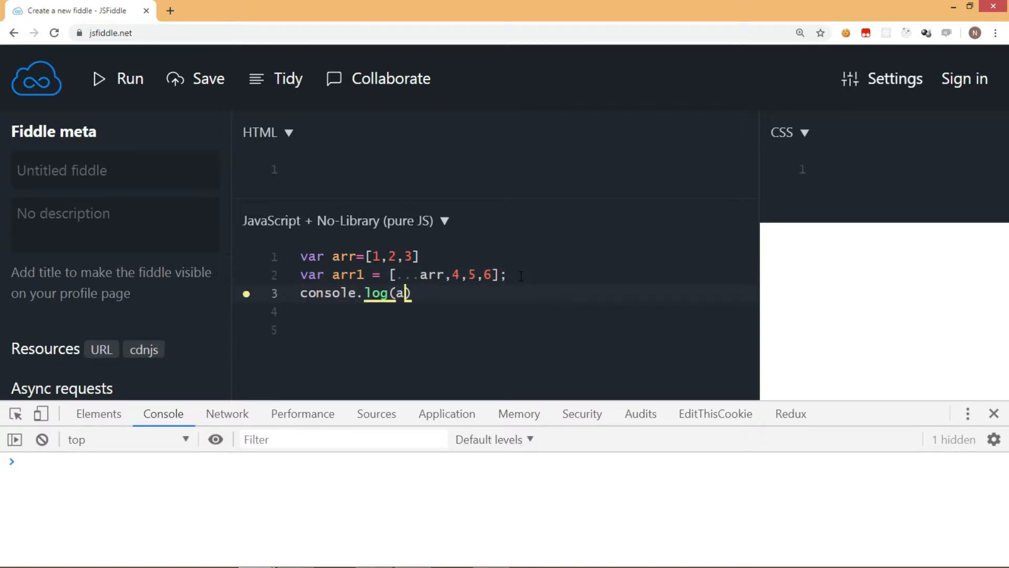
pyautogui.write('rr1')
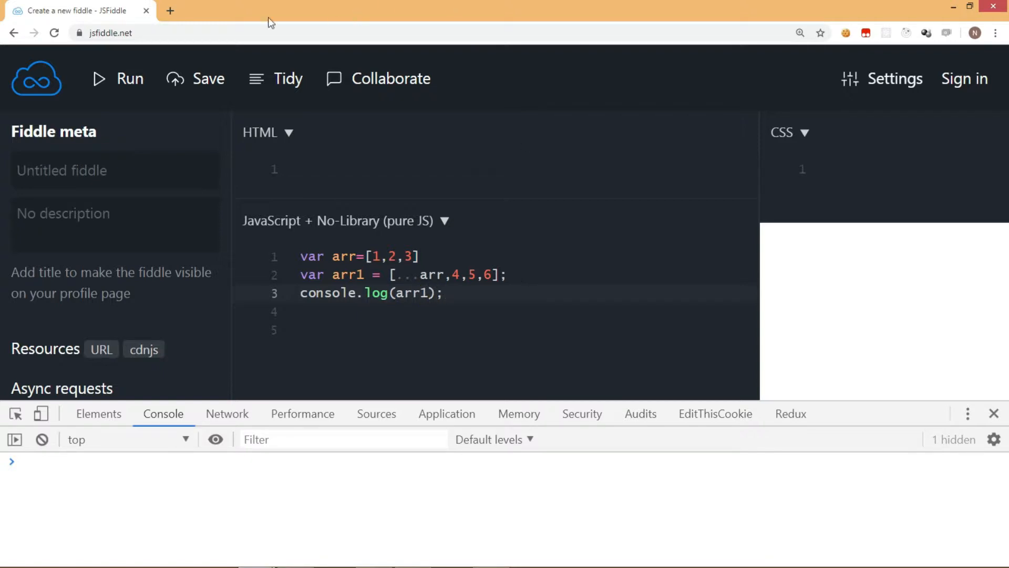
# Step: Run the spread example to log [1, 2, 3, 4, 5, 6], then select the code
pyautogui.click(118, 78)
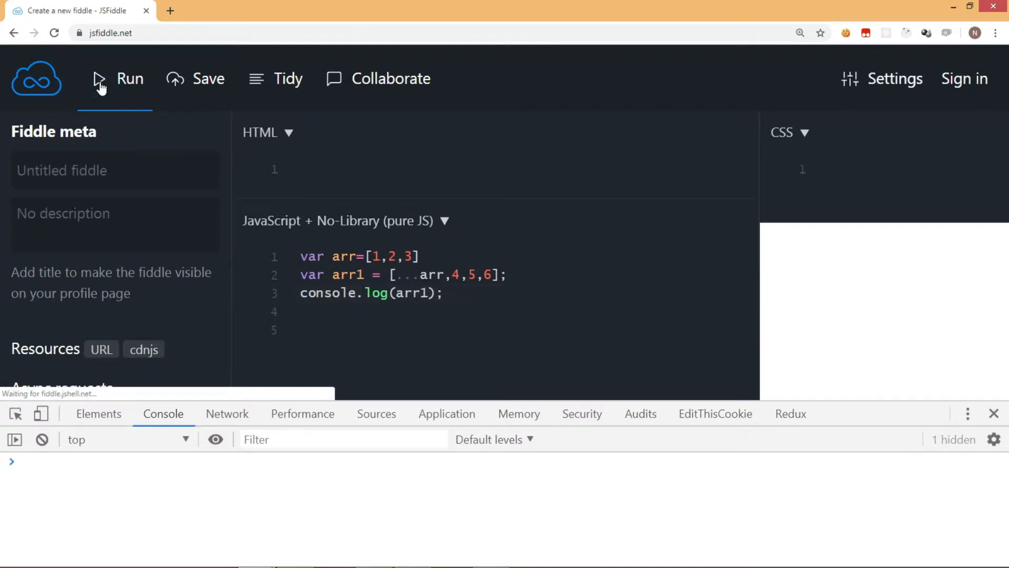
pyautogui.click(117, 78)
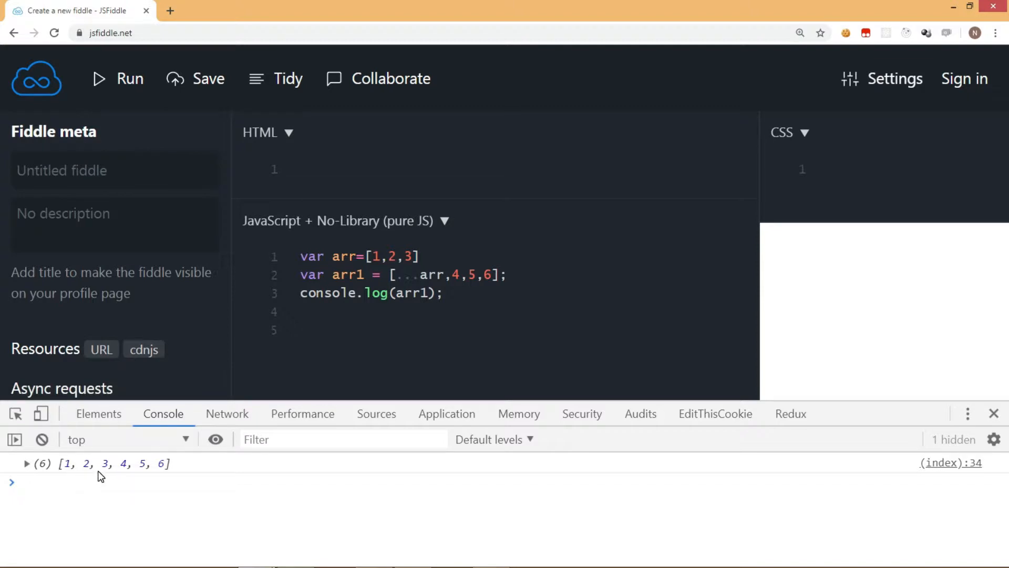
pyautogui.moveTo(57, 480)
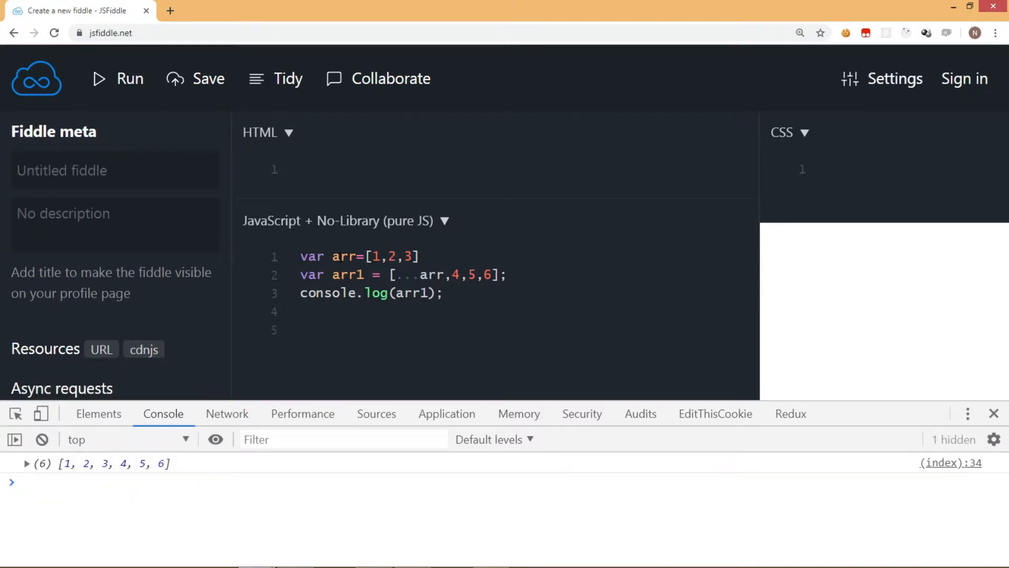
pyautogui.doubleClick(344, 256)
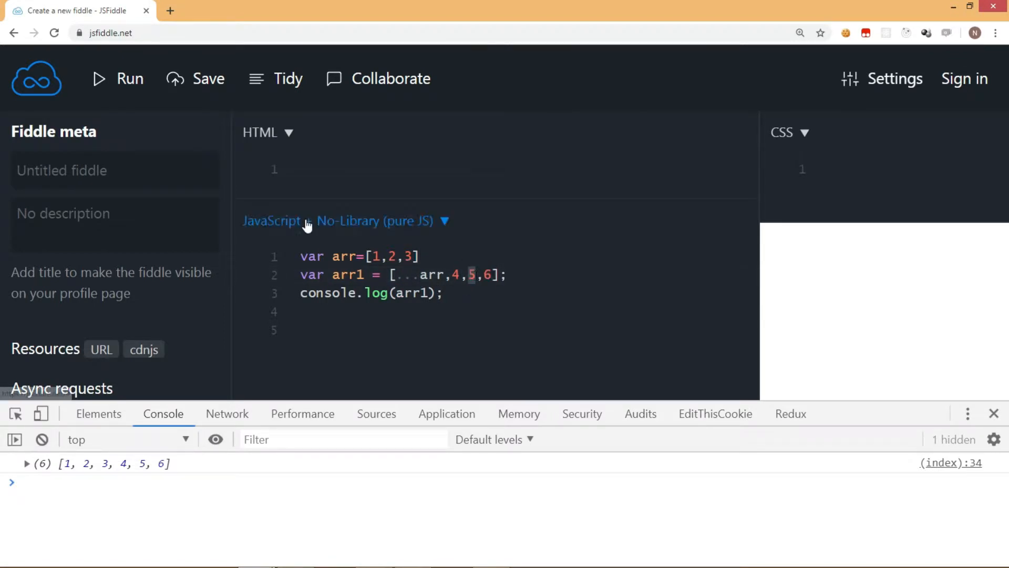
pyautogui.click(423, 275)
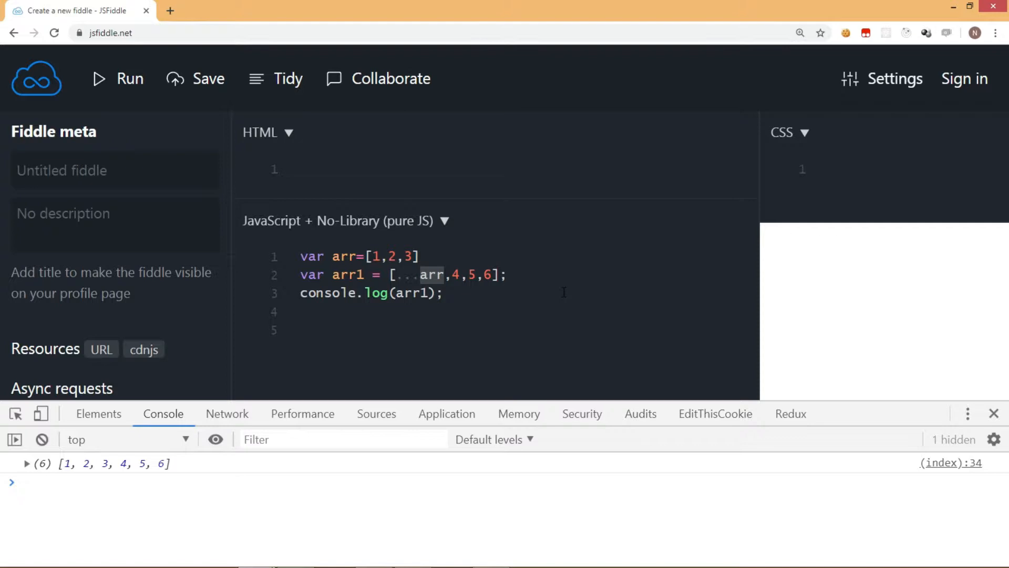
pyautogui.moveTo(471, 303)
pyautogui.write('var obj:')
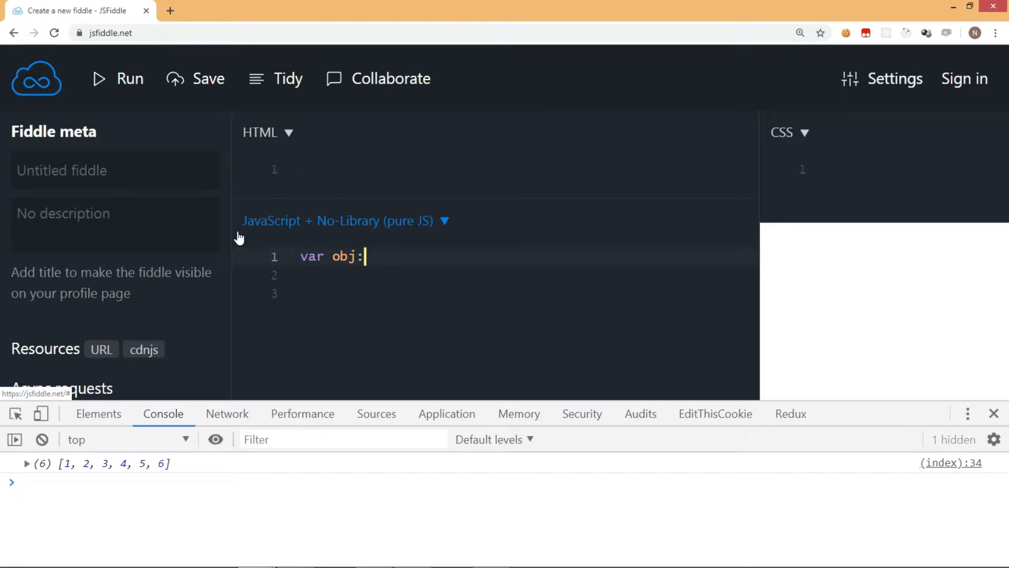
# Step: Define obj as {a:1, b:'Test'} and begin declaring var obj1 = {
pyautogui.write('{')
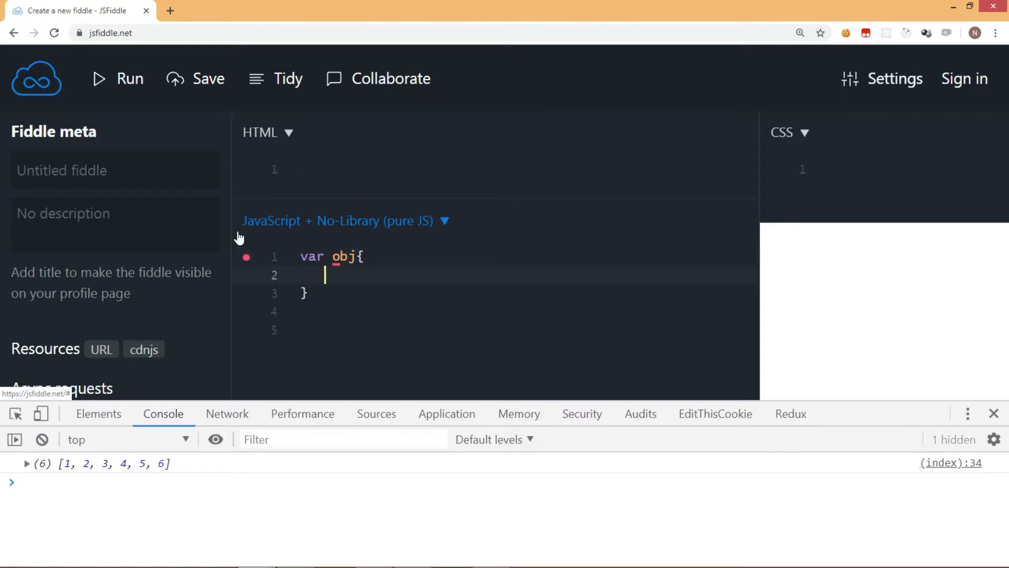
pyautogui.write('a:1,')
pyautogui.write('b:')
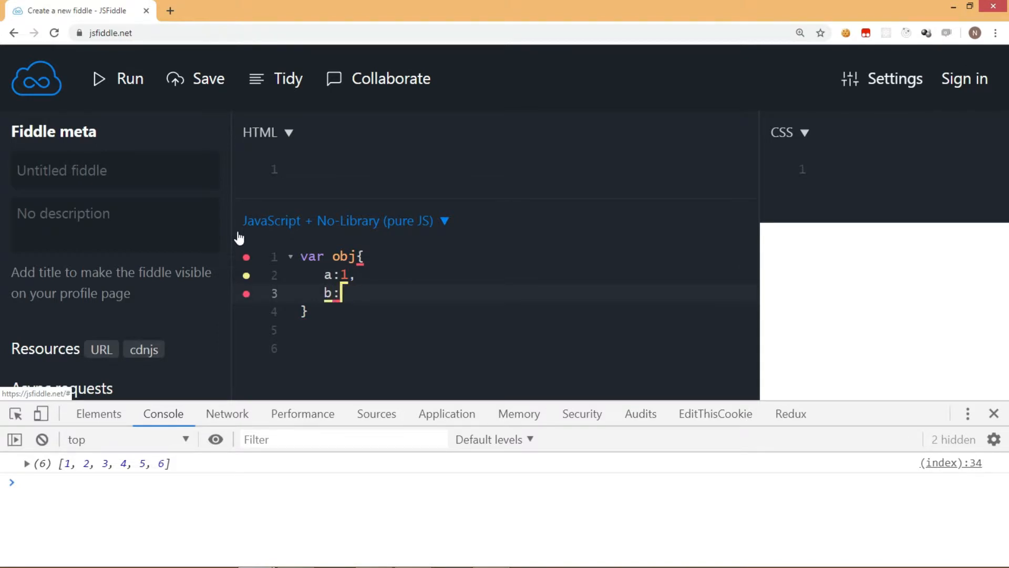
pyautogui.write("'Test'")
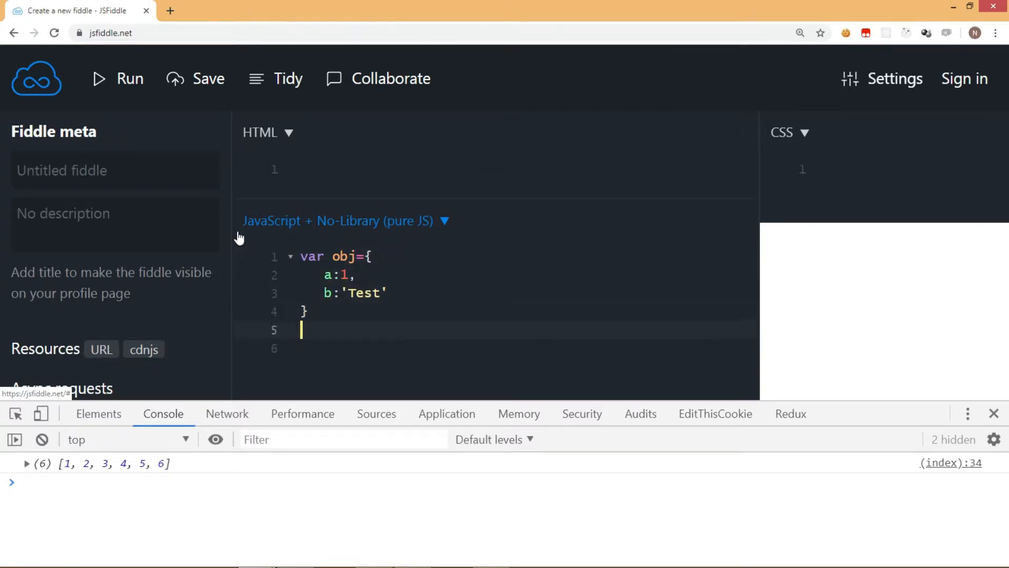
pyautogui.write('va')
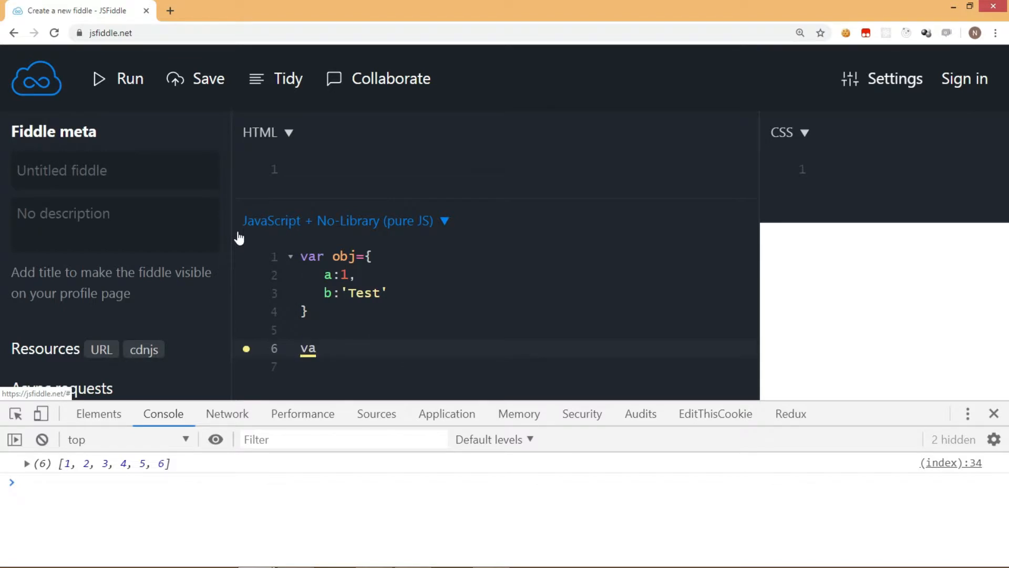
pyautogui.write('r o')
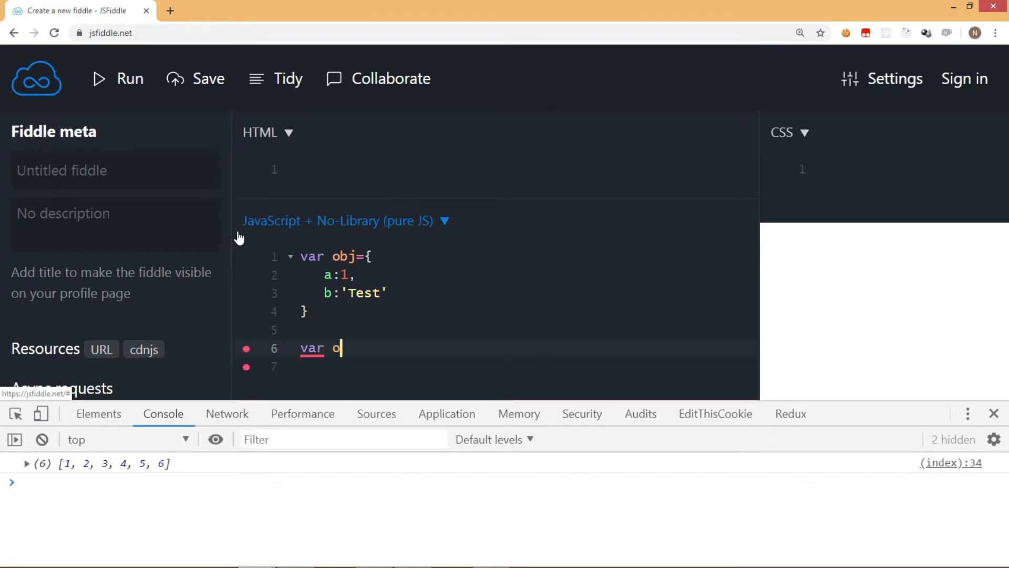
pyautogui.write('bj1=')
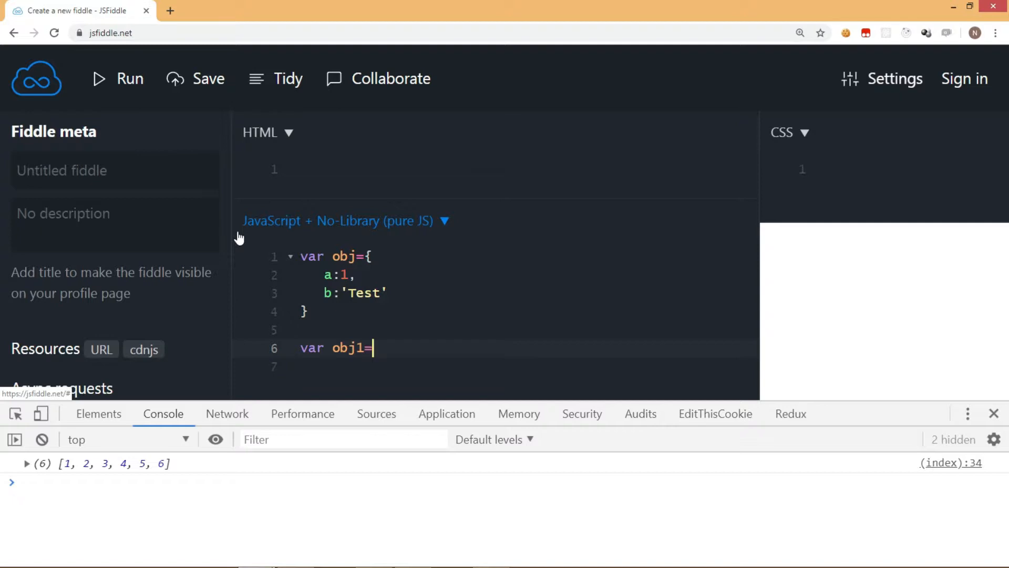
pyautogui.write('{')
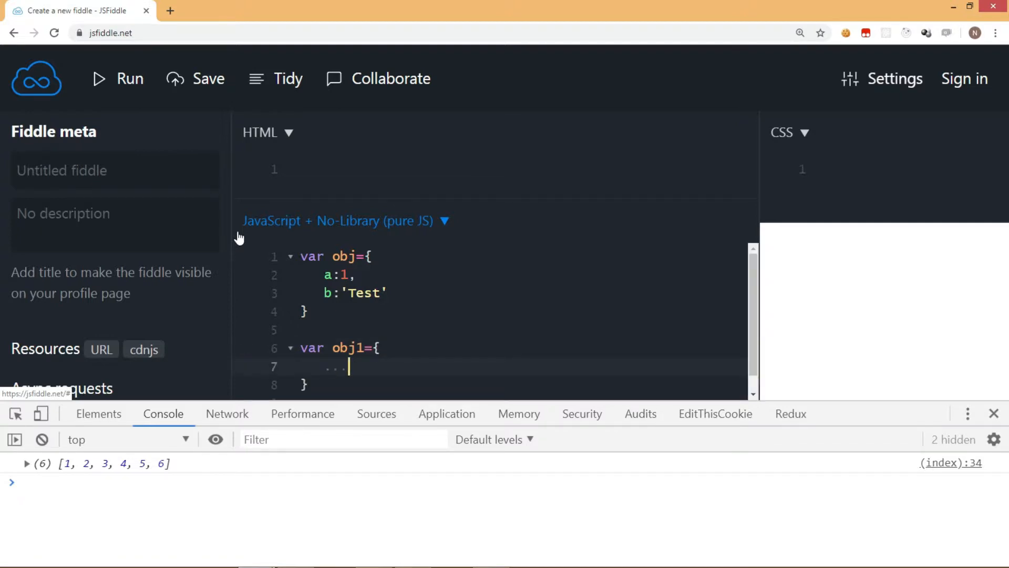
# Step: Spread obj into obj1 with c:'own', log obj1, and run to see all properties
pyautogui.write('obj,')
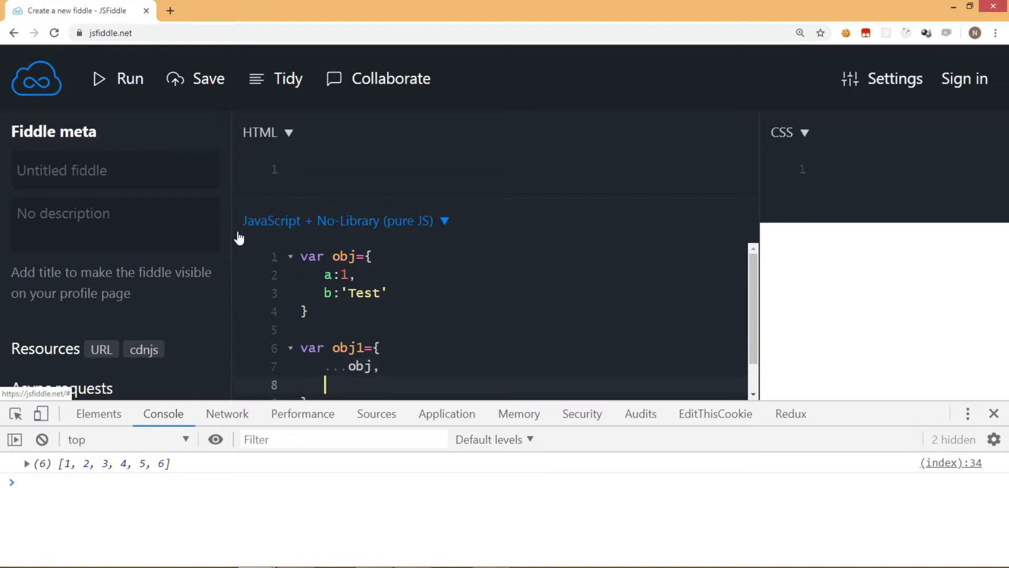
pyautogui.write("c:'own")
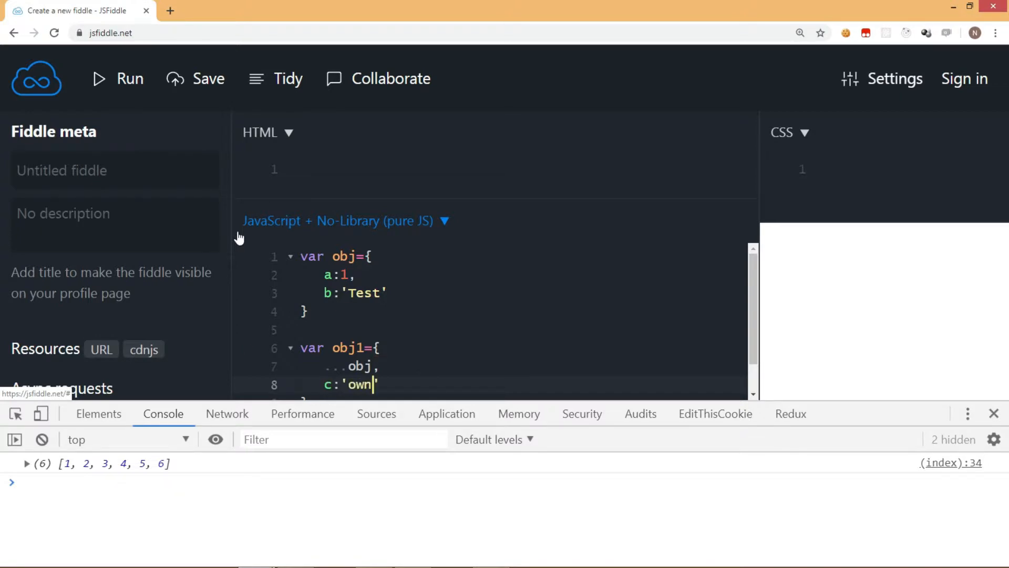
pyautogui.write("'")
pyautogui.write('console')
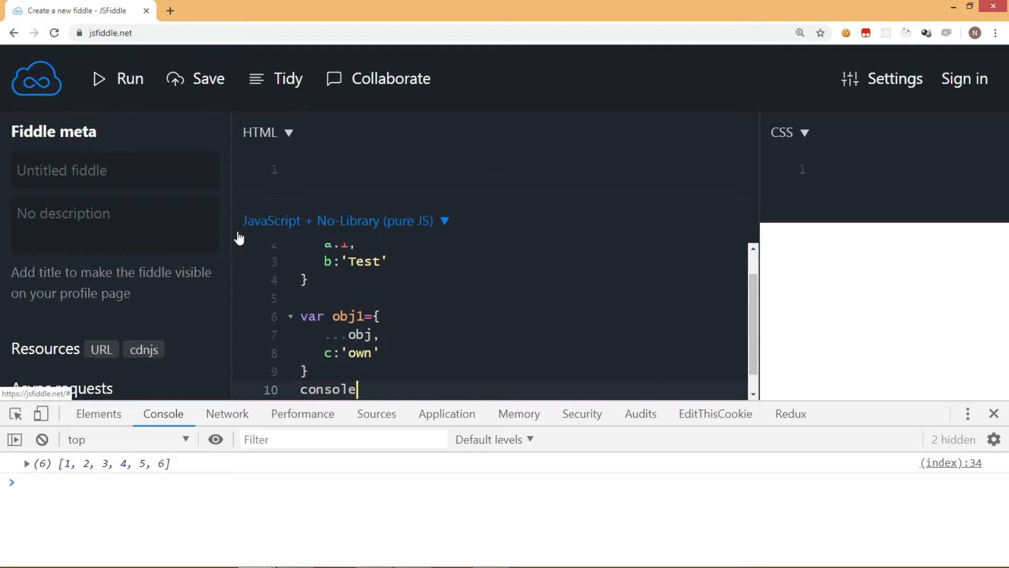
pyautogui.write('.log(obj1);')
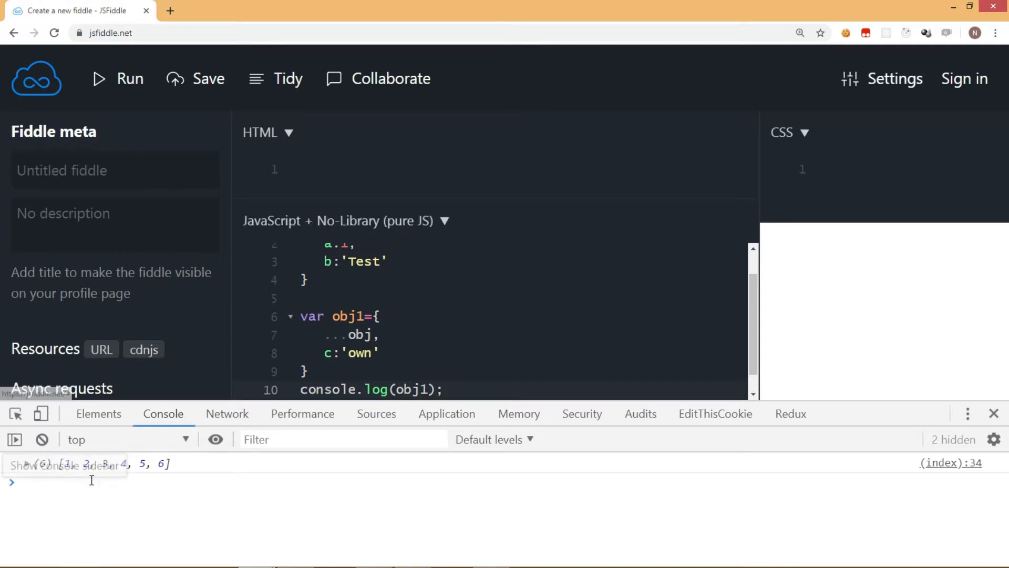
pyautogui.click(115, 78)
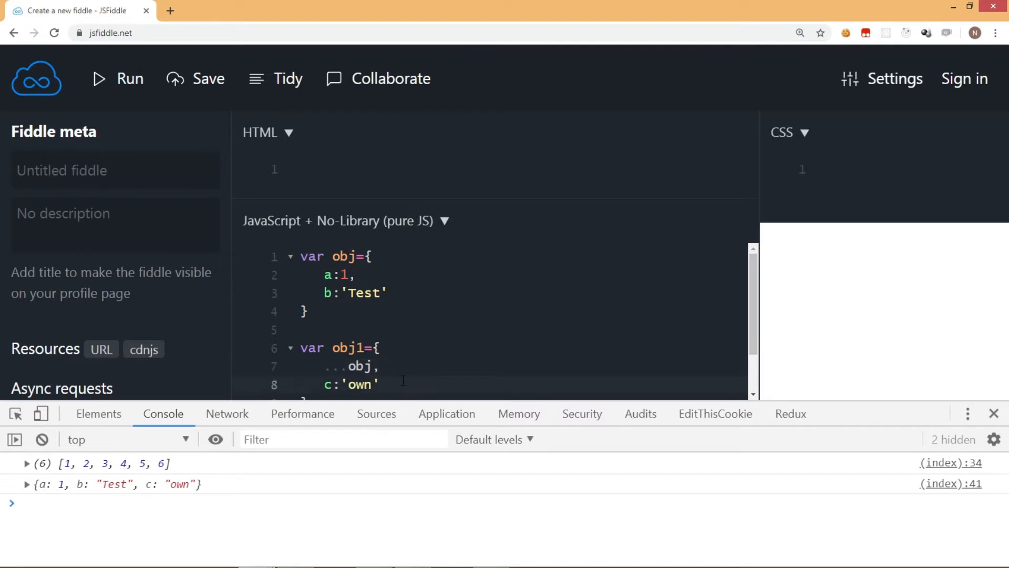
pyautogui.scroll(-3)
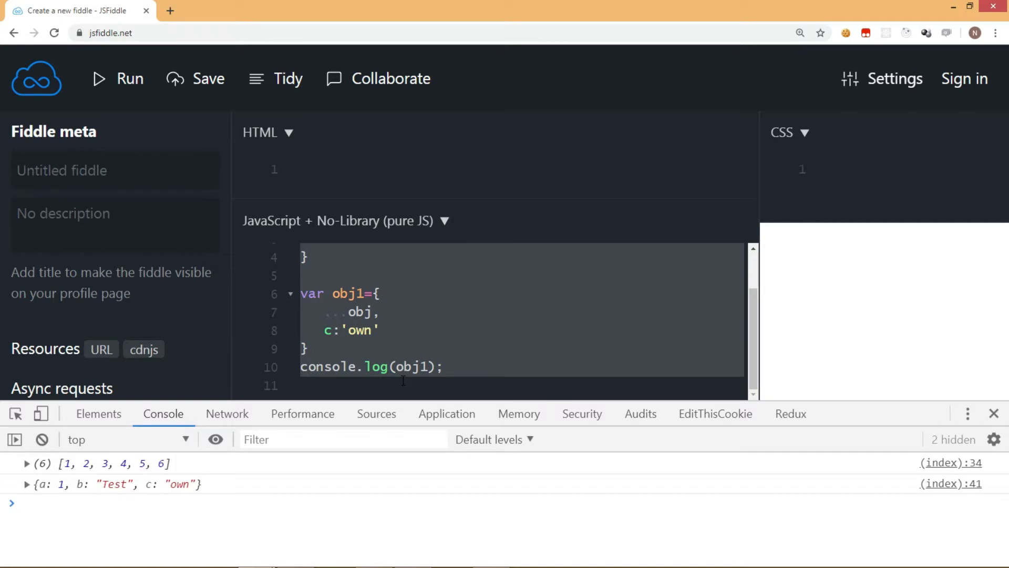
# Step: Clear the console and write an empty sum function with a sum(5,6,7) call below
pyautogui.click(43, 439)
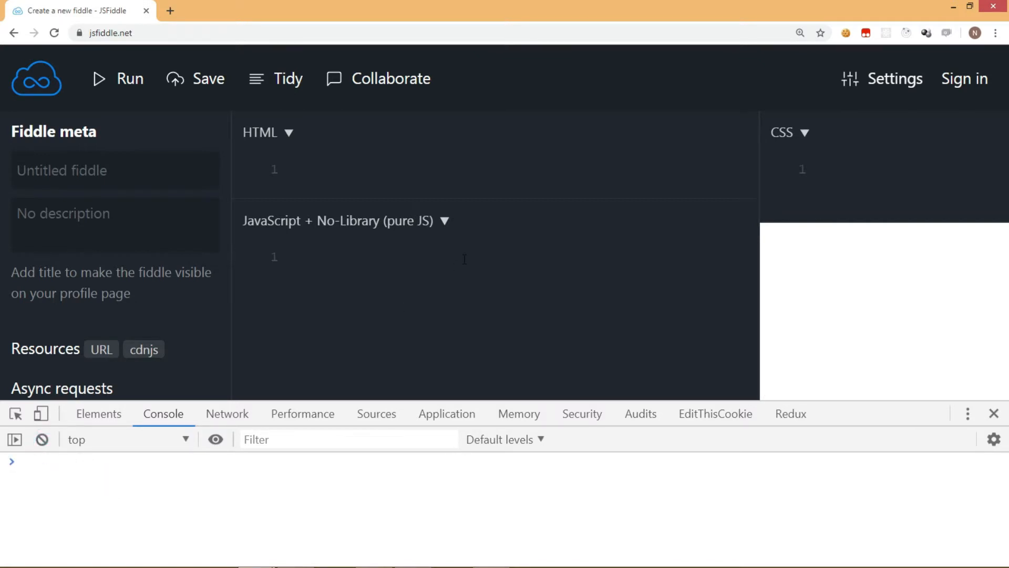
pyautogui.write('function')
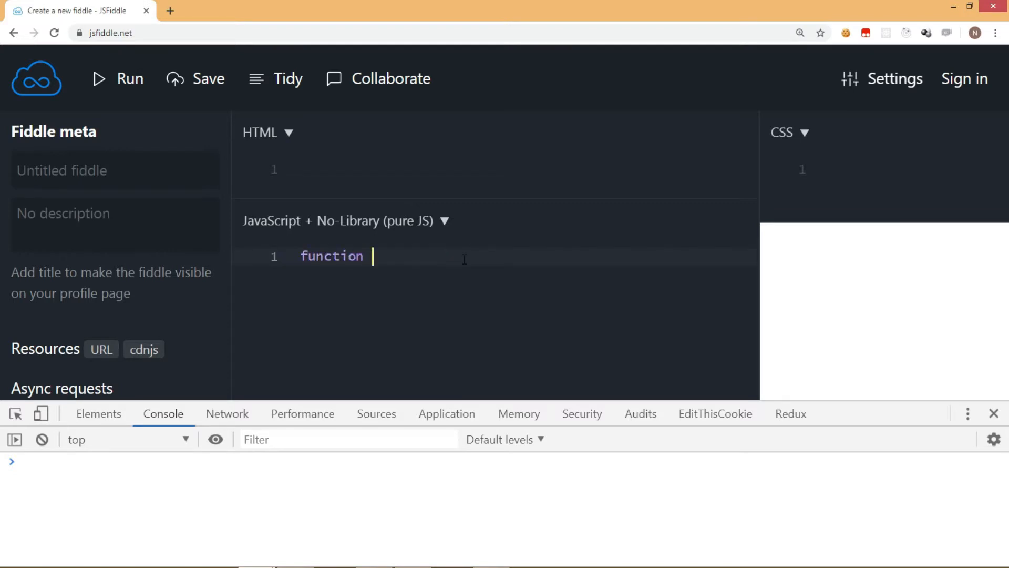
pyautogui.write('test')
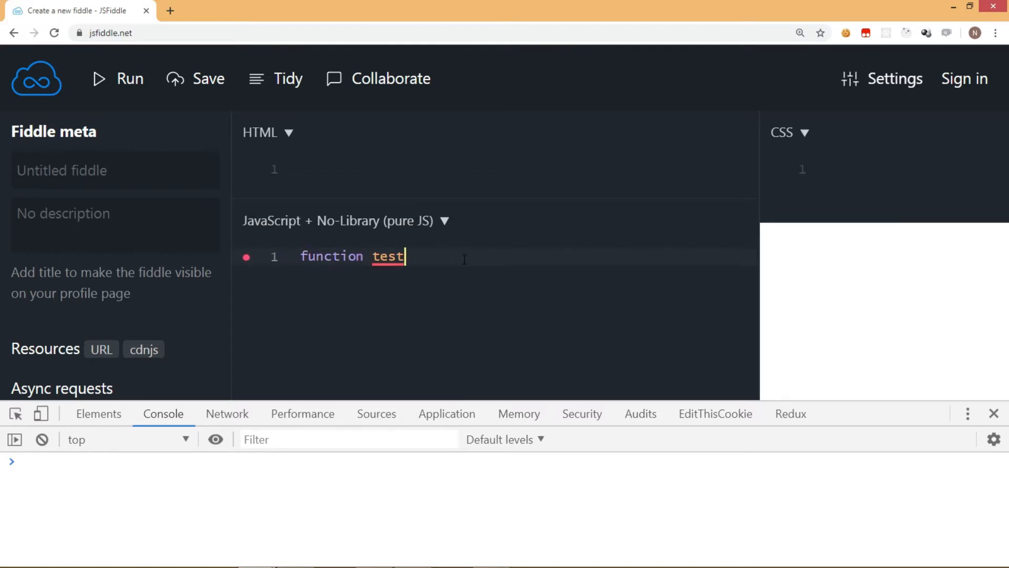
pyautogui.write('(){')
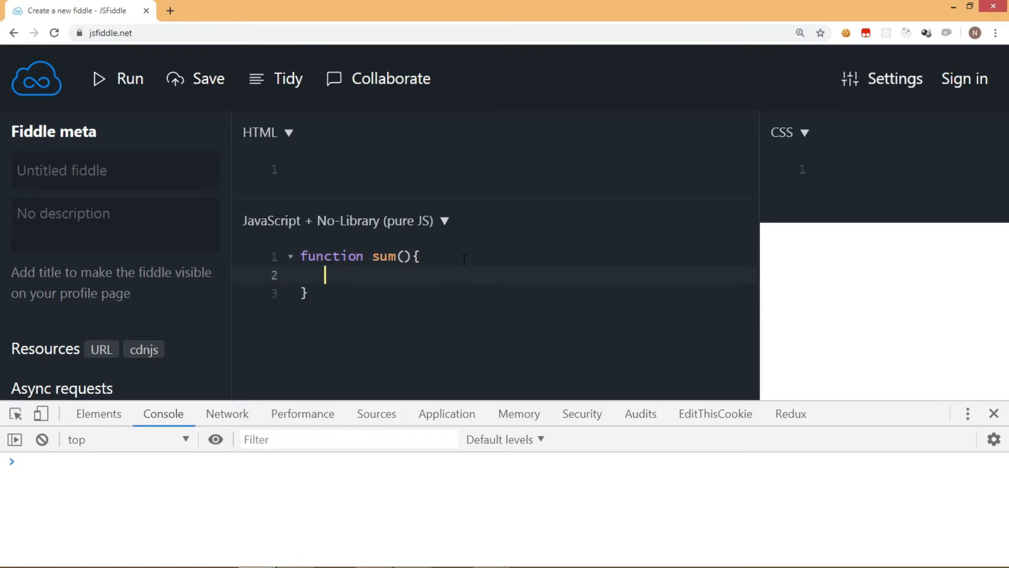
pyautogui.write('sum')
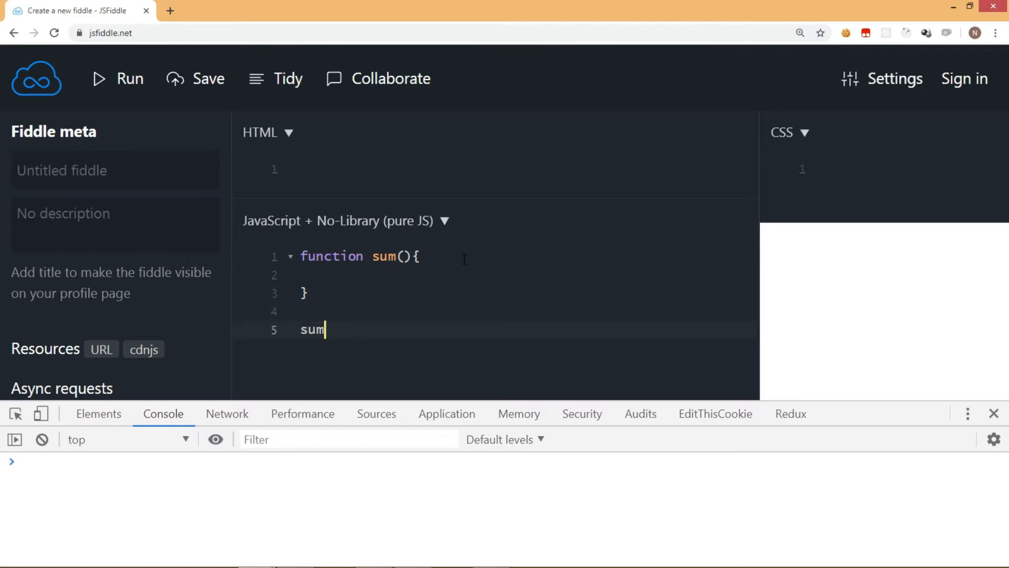
pyautogui.write('(5,')
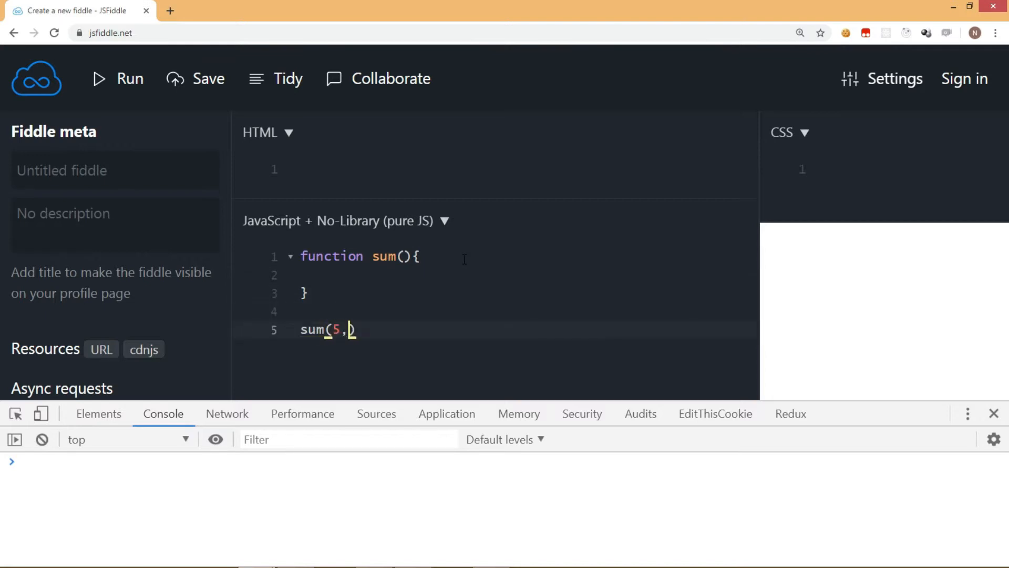
pyautogui.write('6,7);')
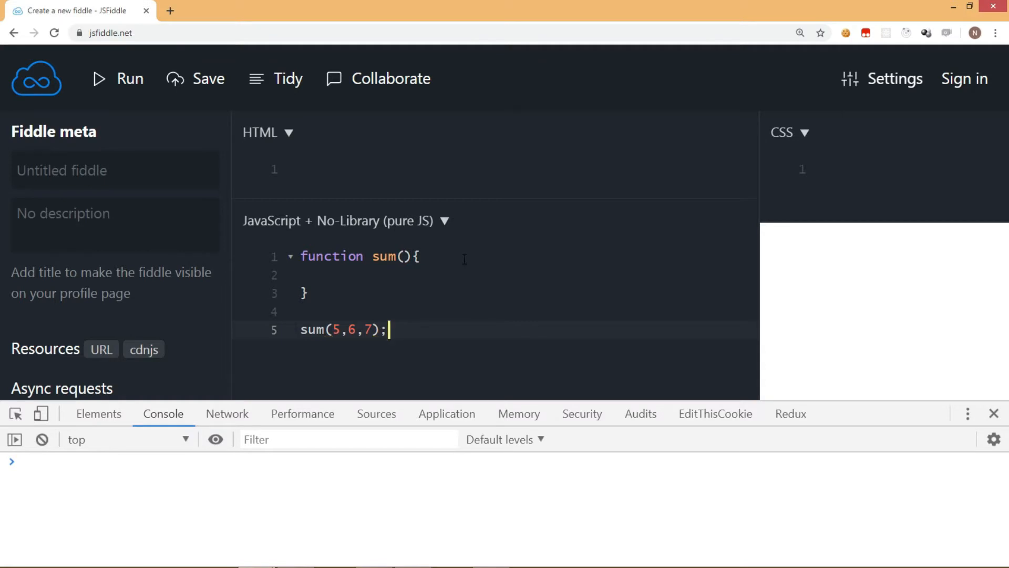
pyautogui.click(301, 312)
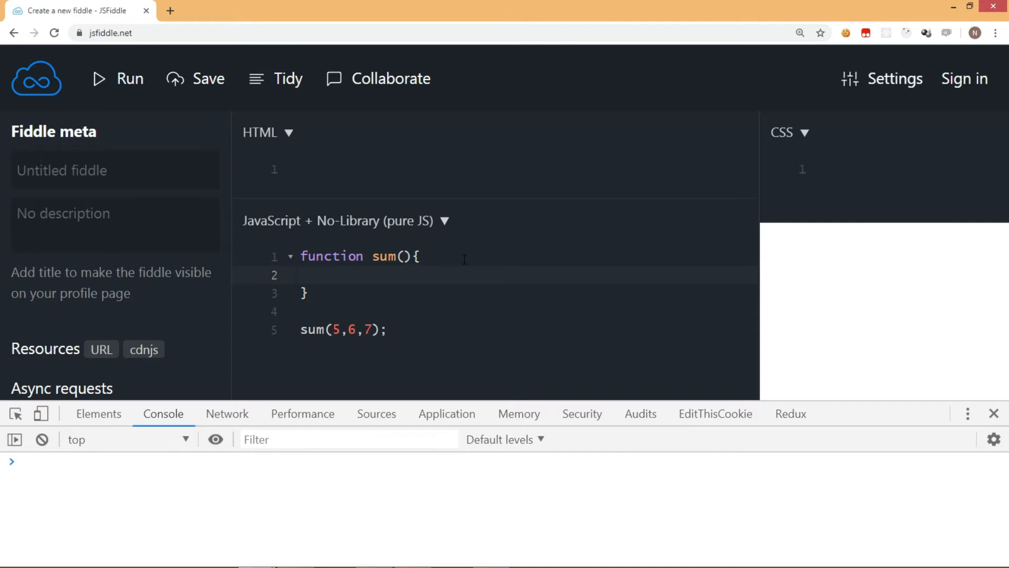
# Step: Type 'arguments' in sum's body, delete it, and move into sum's parentheses
pyautogui.write('a')
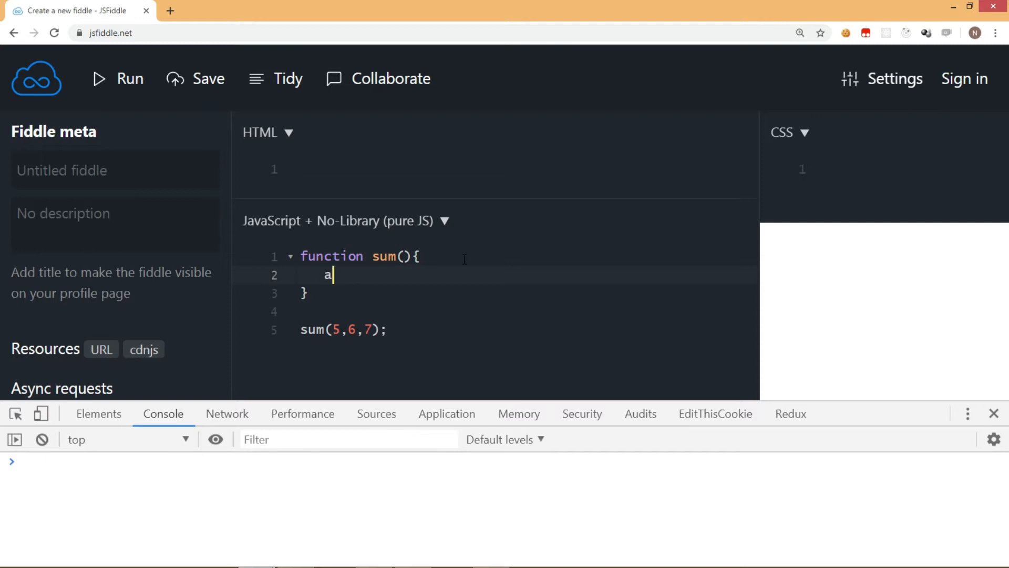
pyautogui.write('rguments')
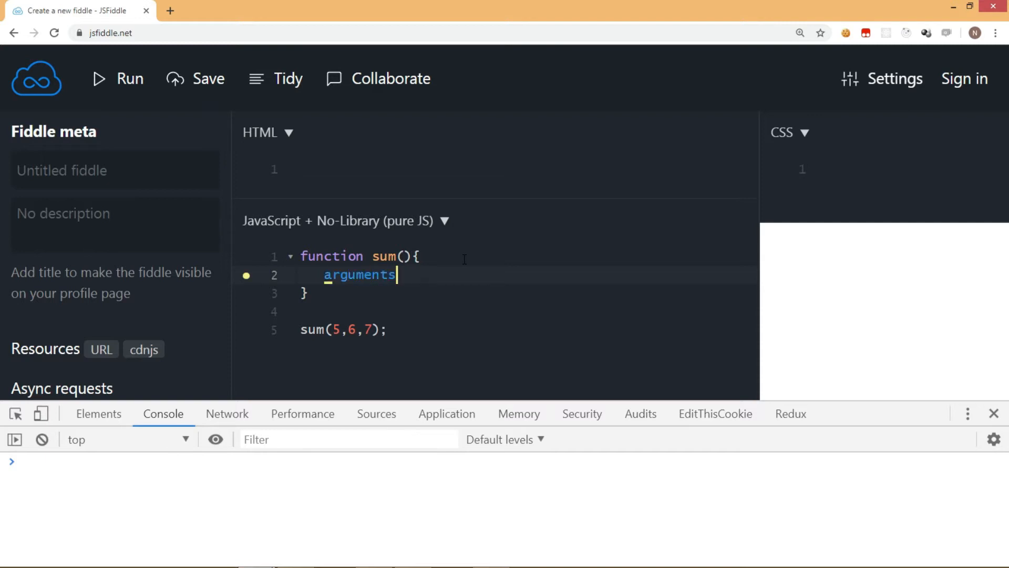
pyautogui.doubleClick(360, 275)
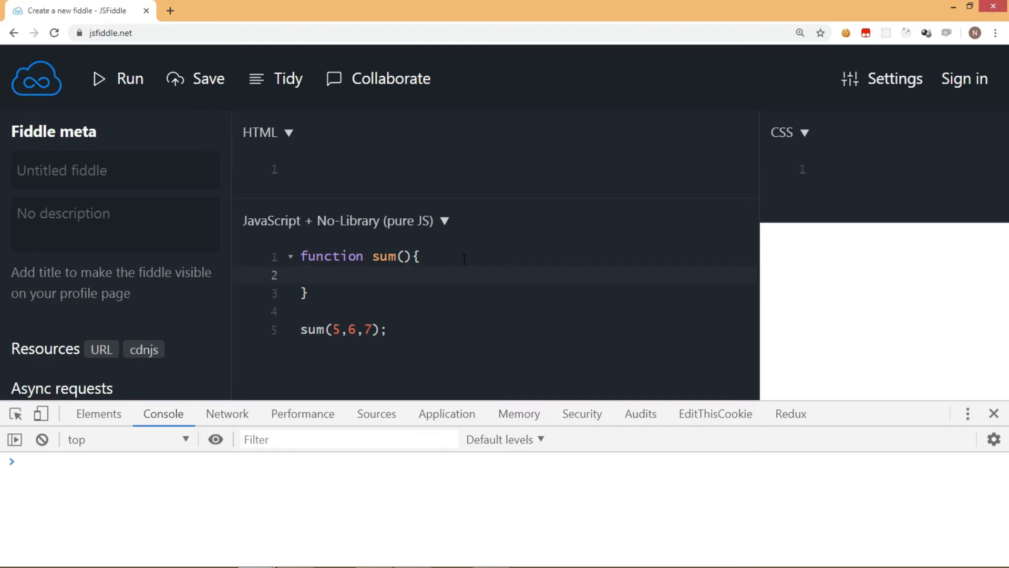
pyautogui.click(317, 275)
pyautogui.write('...')
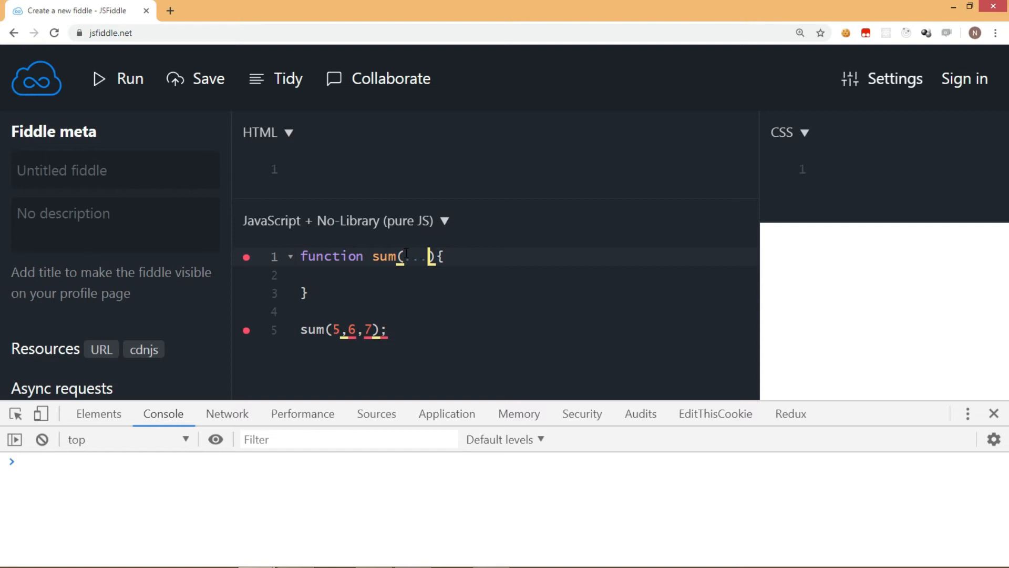
# Step: Name the rest parameter a, add console.log(a), and run to print [5, 6, 7]
pyautogui.write('a')
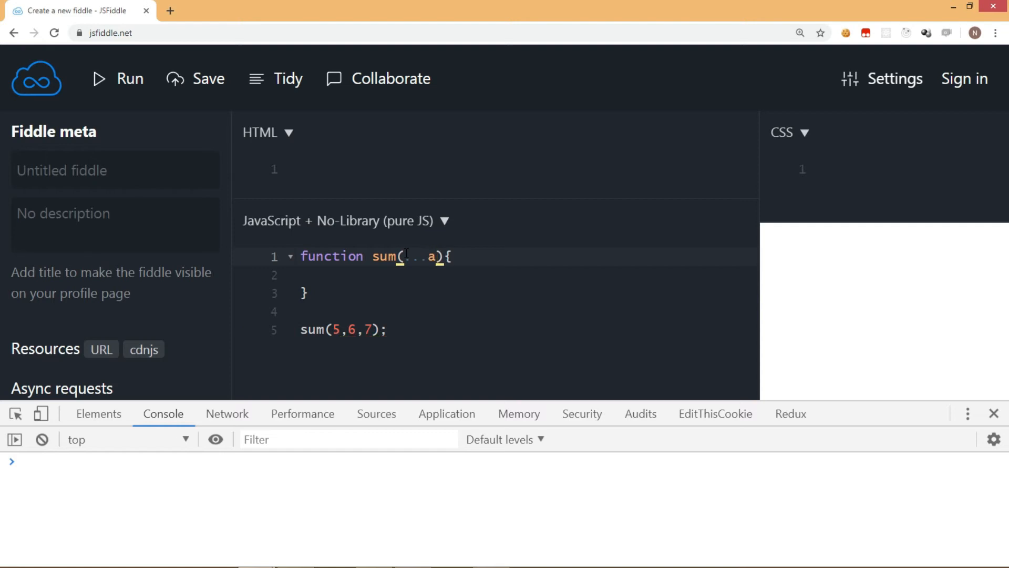
pyautogui.write('console.')
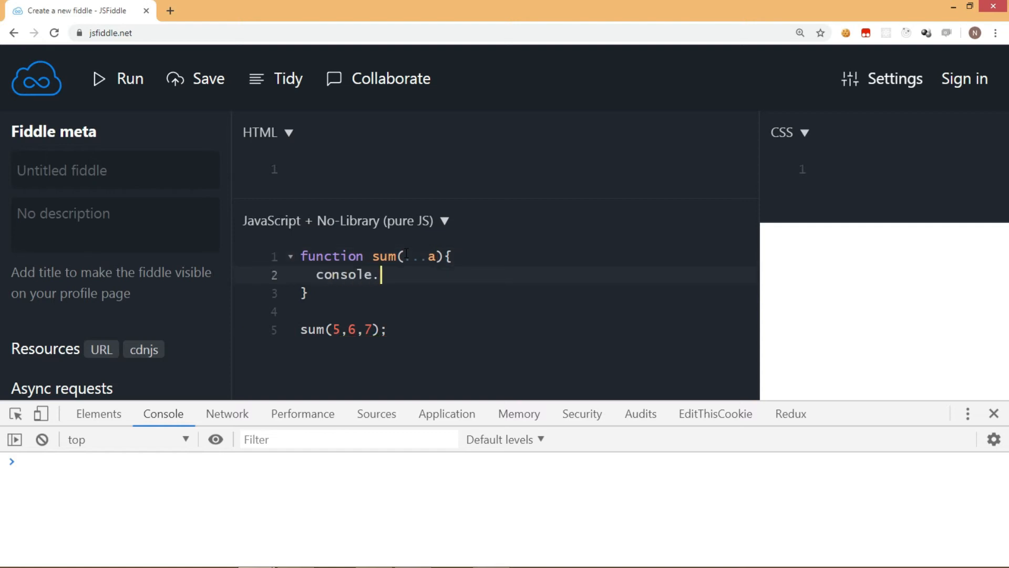
pyautogui.write('log(a);')
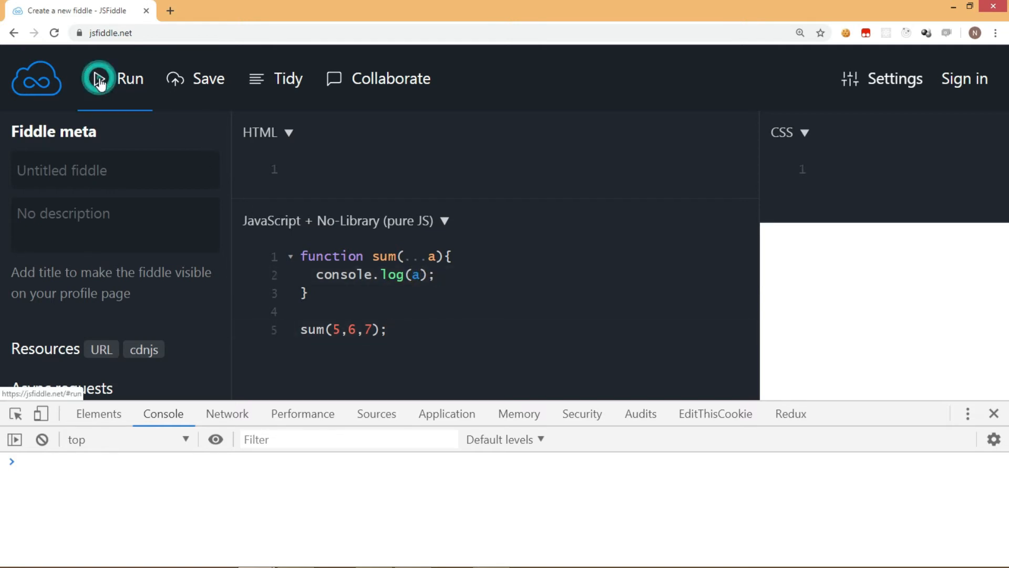
pyautogui.click(114, 78)
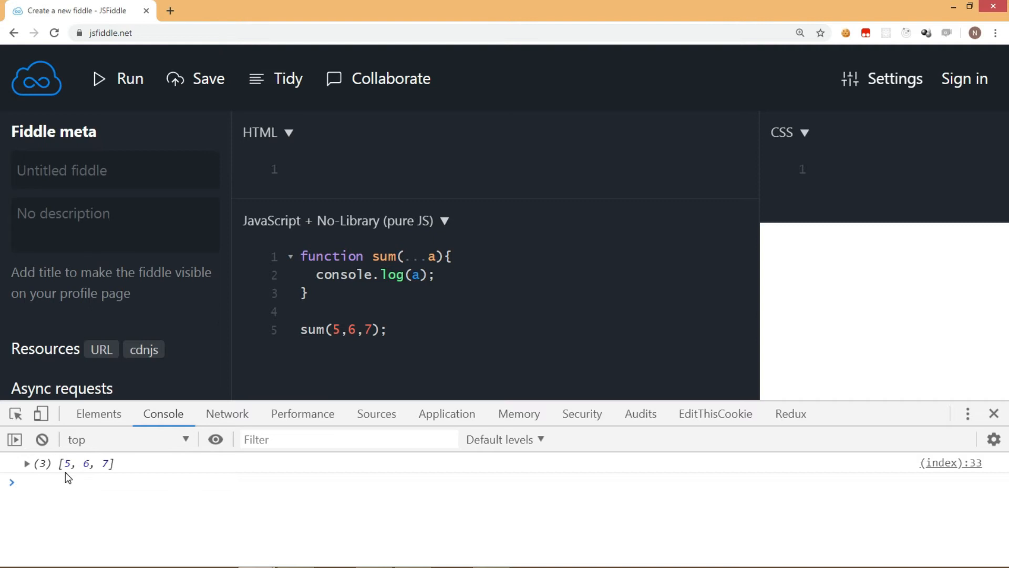
pyautogui.moveTo(413, 286)
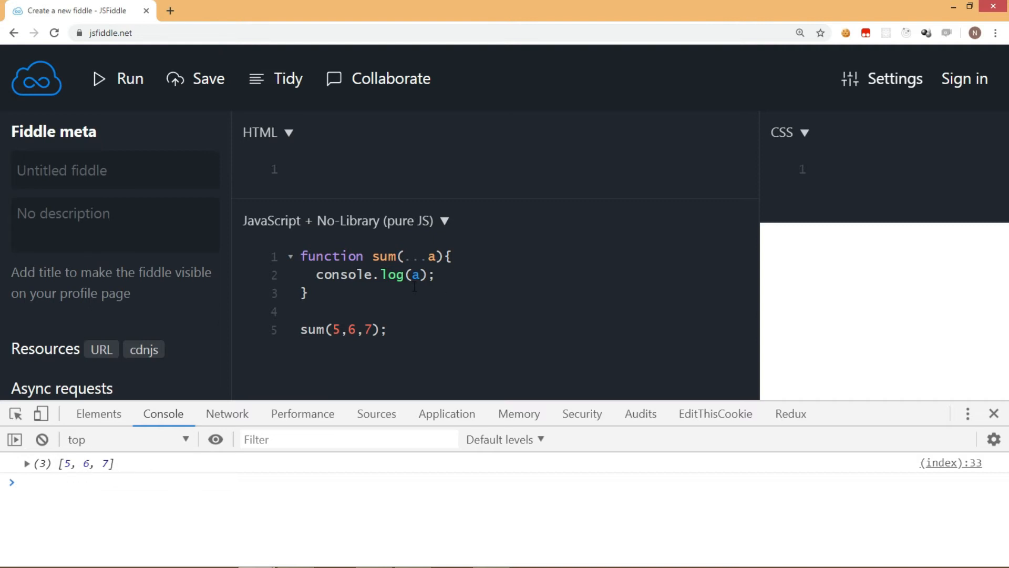
# Step: Add leading parameter b before ...a and run to print 5 and [6, 7]
pyautogui.doubleClick(417, 274)
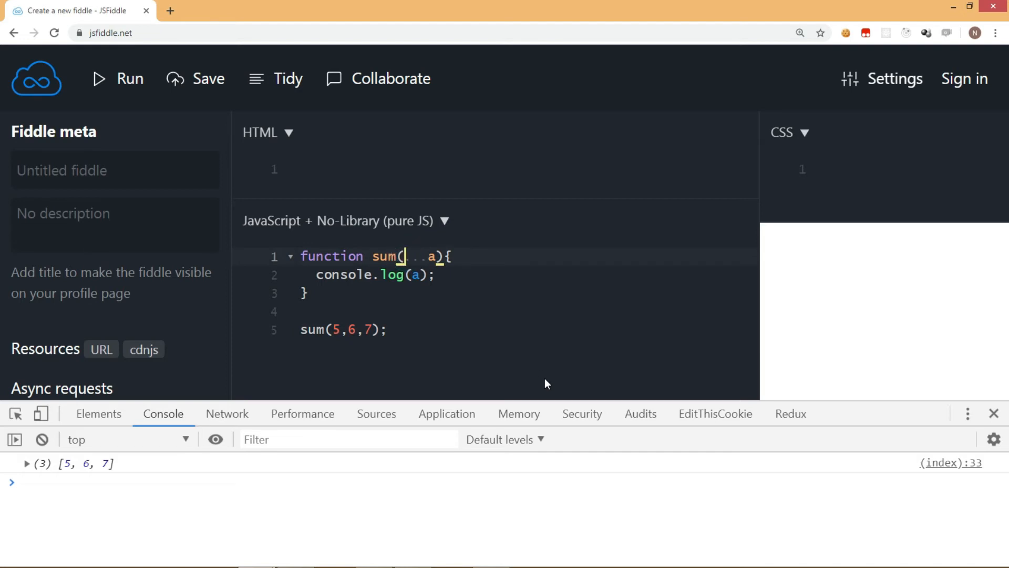
pyautogui.write('b,')
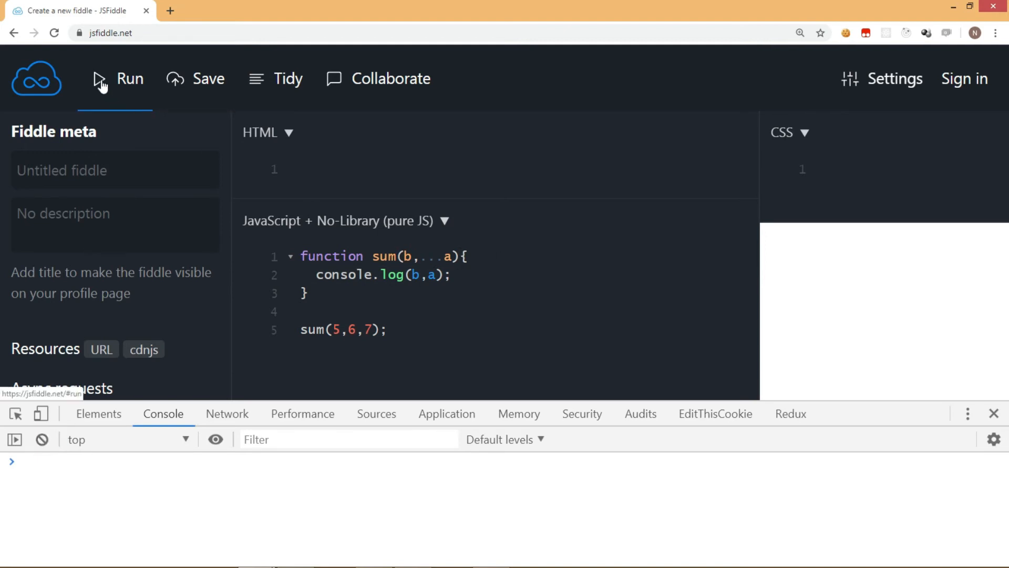
pyautogui.click(118, 78)
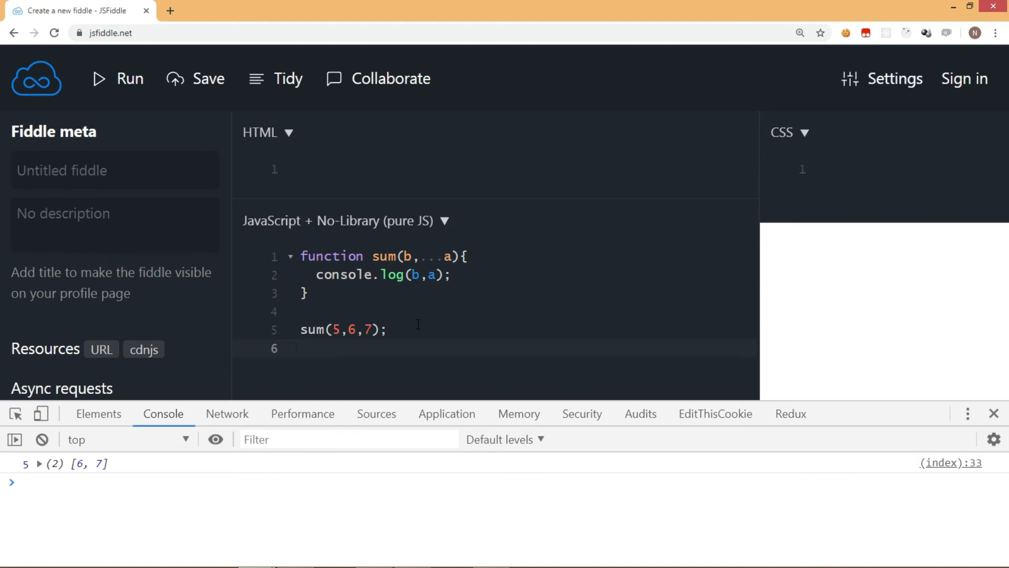
pyautogui.write('...')
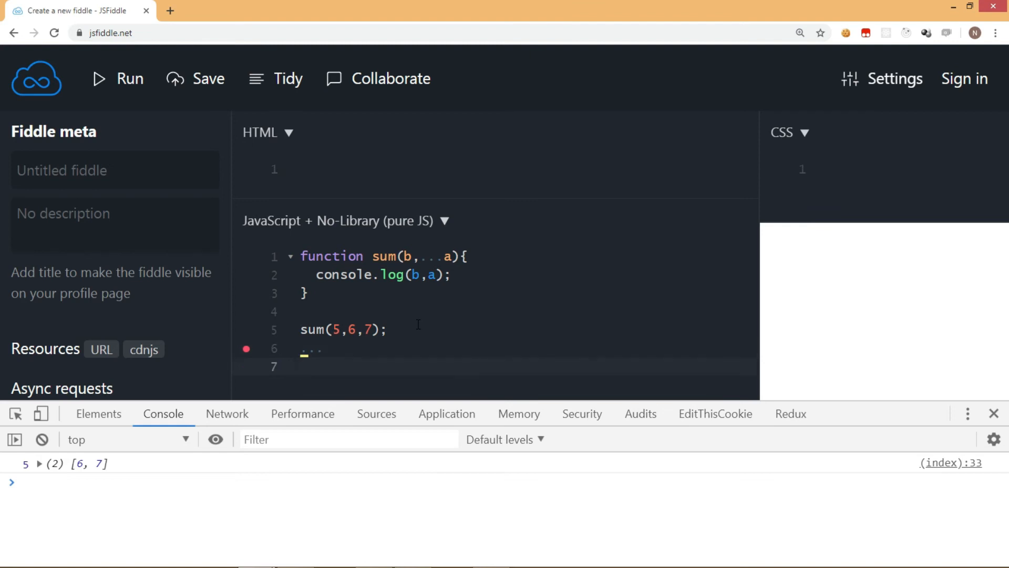
# Step: Add a note that the Spread Operator expands an array or object
pyautogui.write('Spread Operator -> Ex')
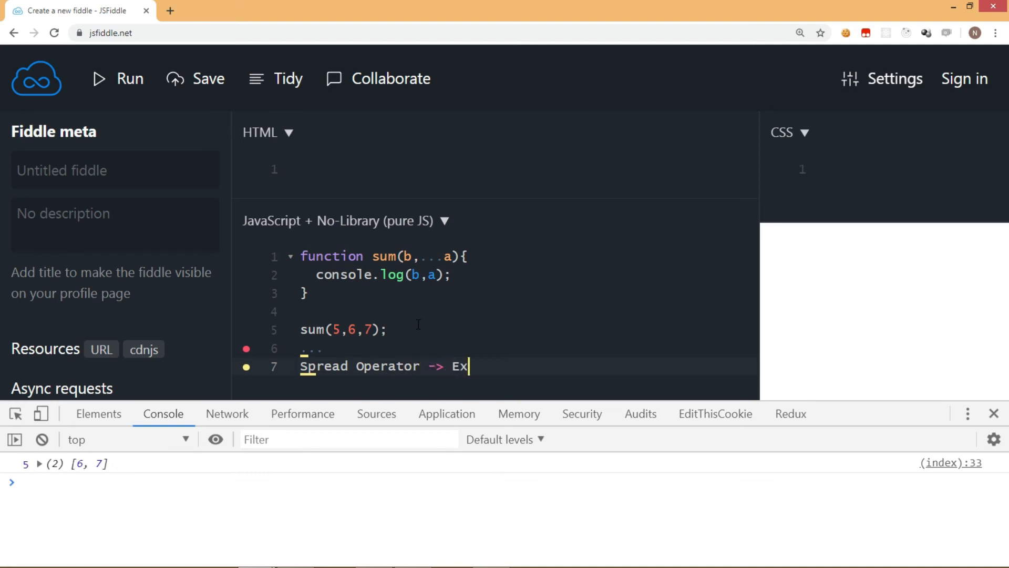
pyautogui.write('pand')
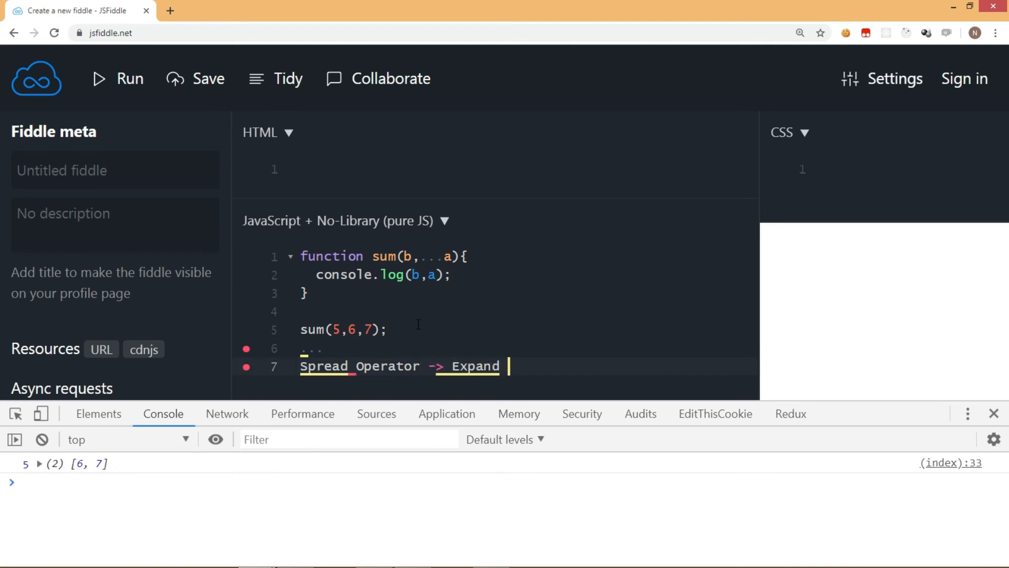
pyautogui.write('Arra or OL')
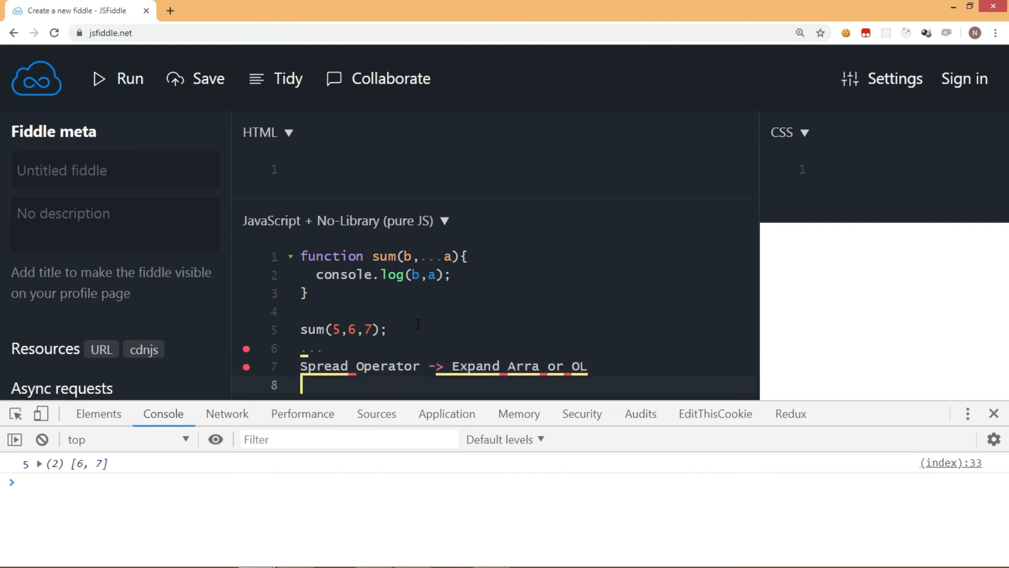
# Step: Add a note that the Rest Parameter/Operator gets all the parameters in a function
pyautogui.write('Rest P')
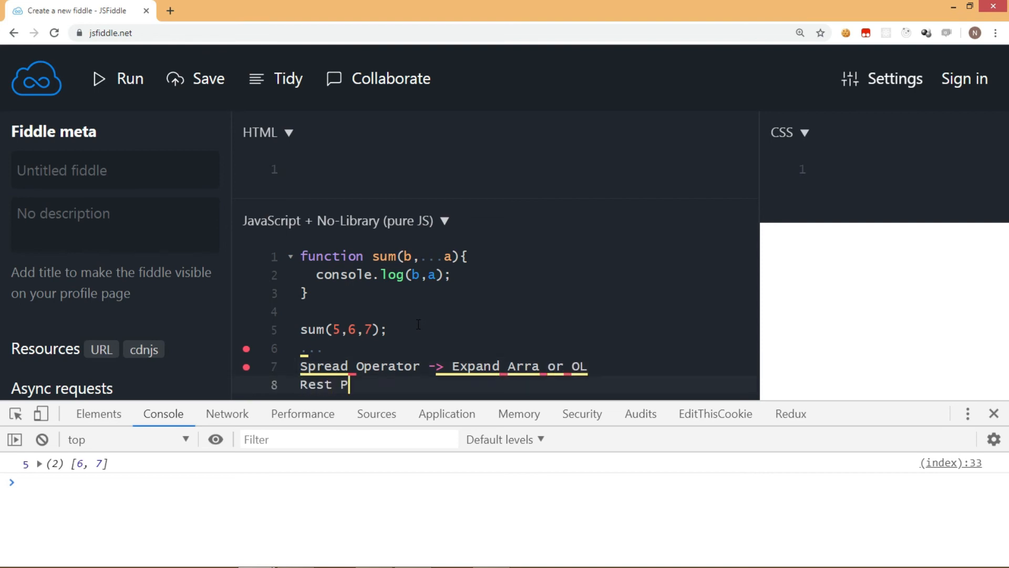
pyautogui.write('arameter/')
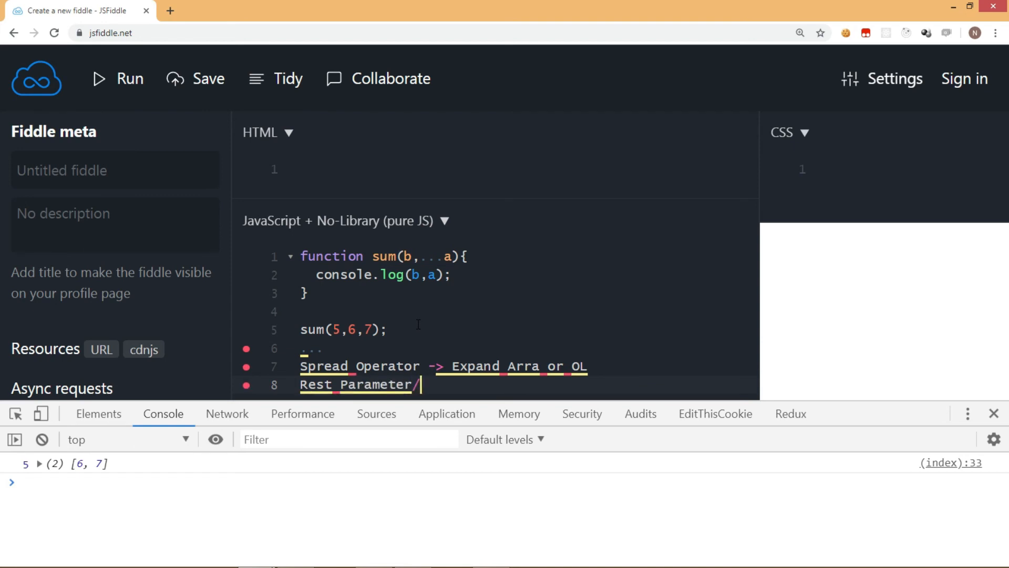
pyautogui.write('Opera')
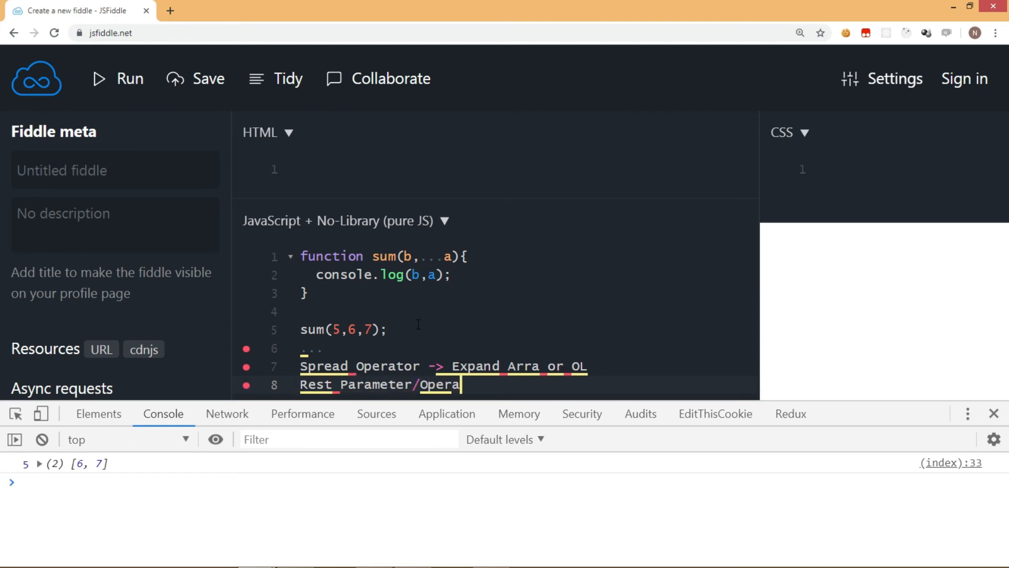
pyautogui.write('tor->F')
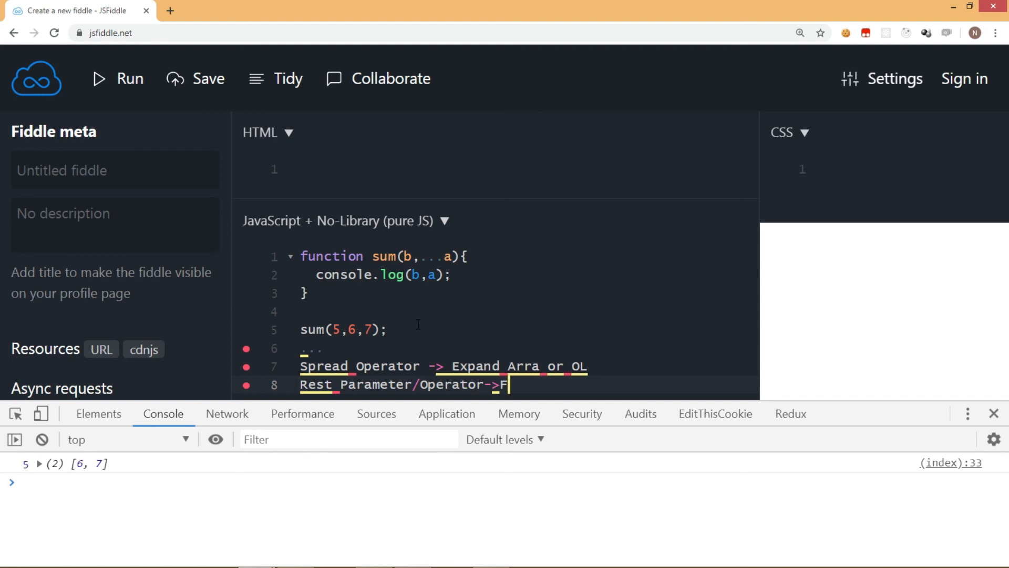
pyautogui.write('unction to get')
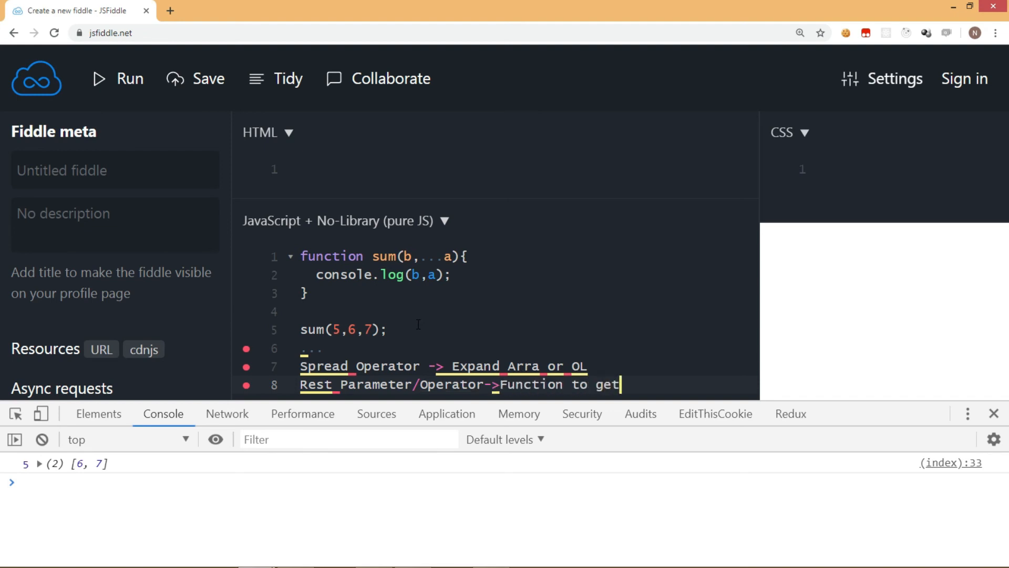
pyautogui.write('all the paramete')
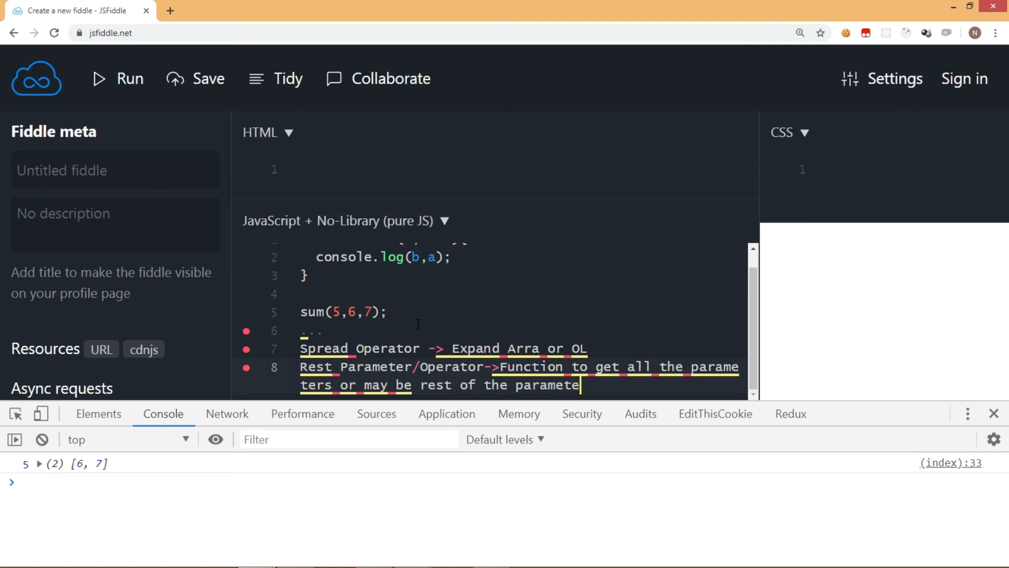
pyautogui.write('rs')
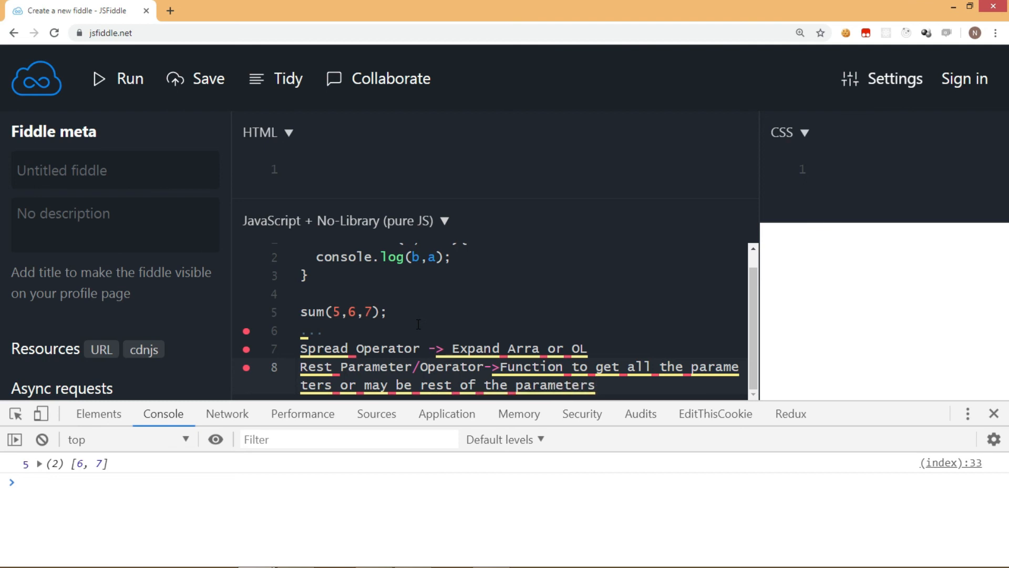